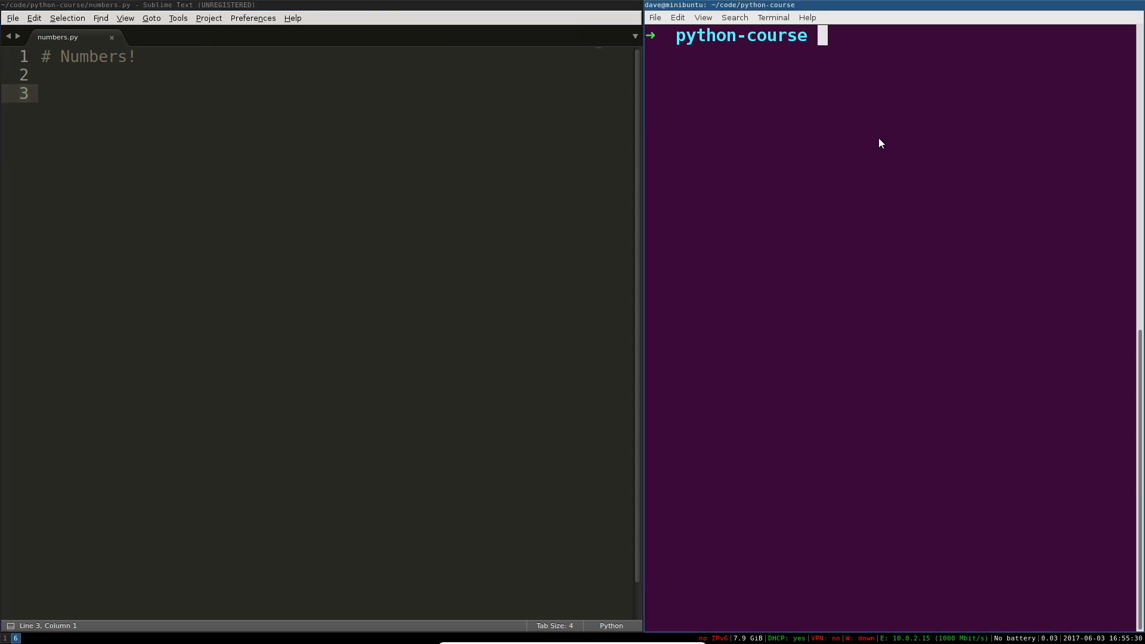
# Launch the Python 3 REPL with python3 and type 1 at the prompt
pyautogui.write('python3')
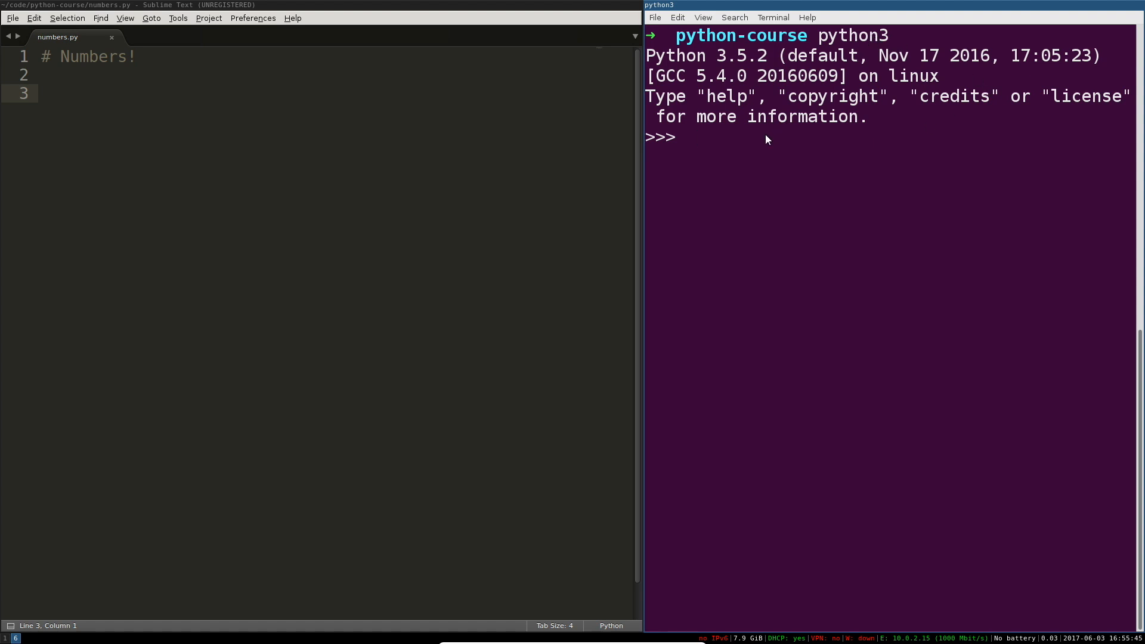
pyautogui.doubleClick(739, 56)
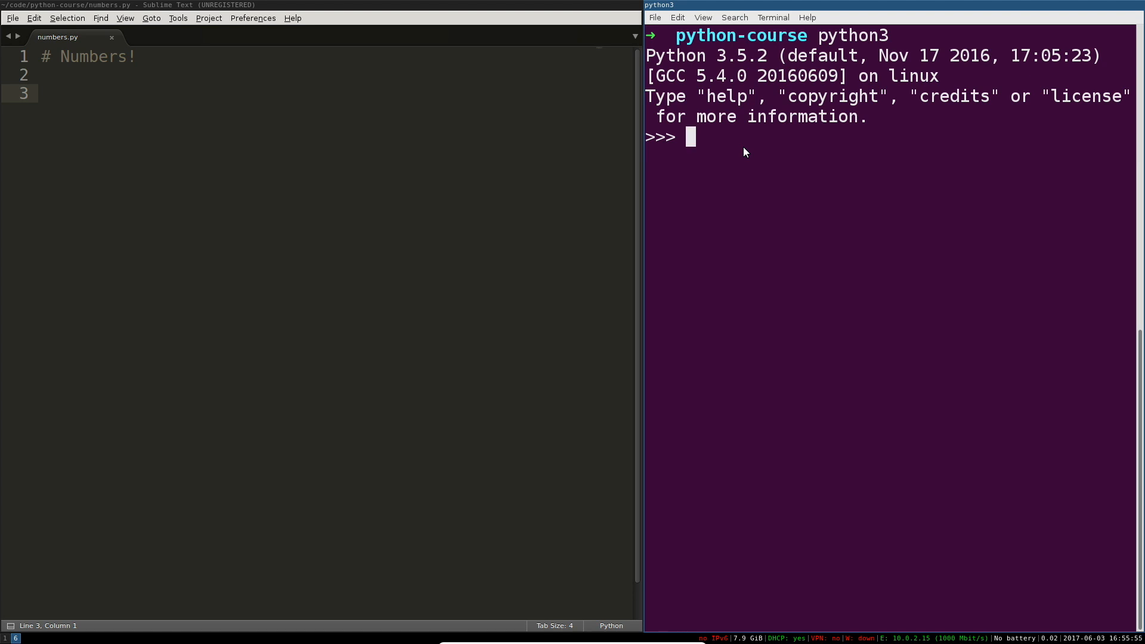
pyautogui.write('1')
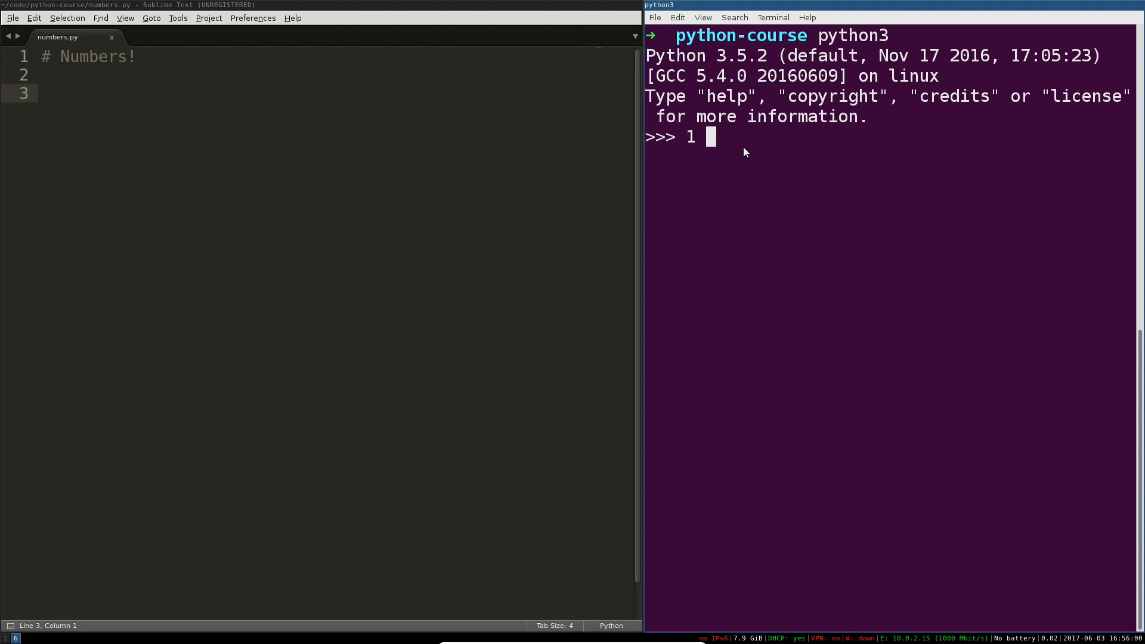
# Evaluate 1 + 2, 3 + 4, 3 ** 4 and 3 / 4, getting 3, 7, 81 and 0.75
pyautogui.press('Return')
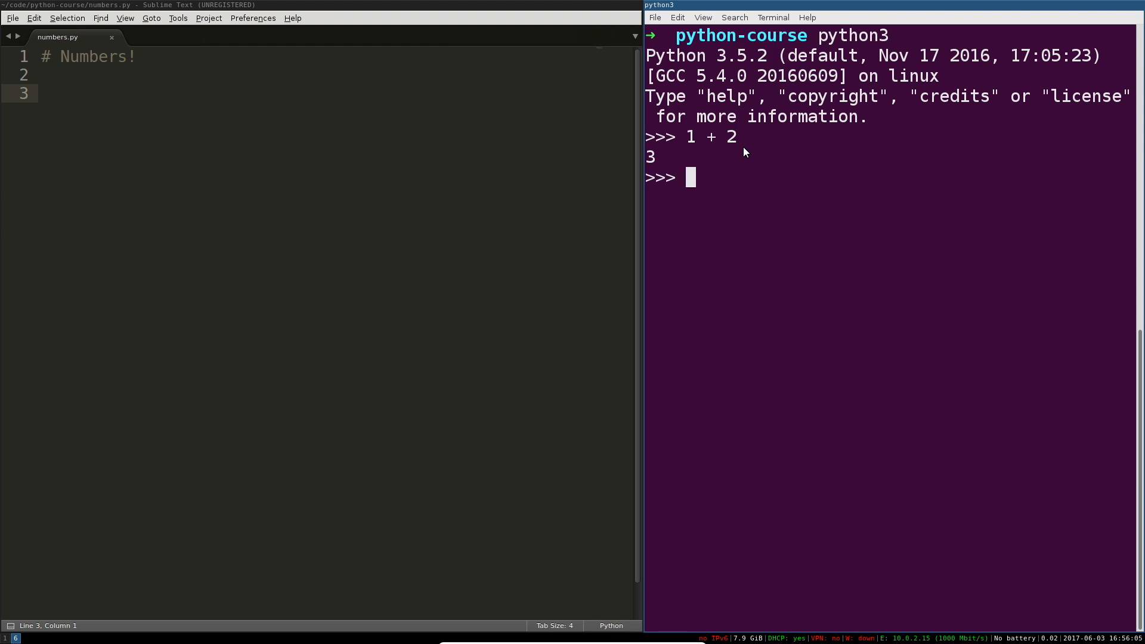
pyautogui.write('3 + 4')
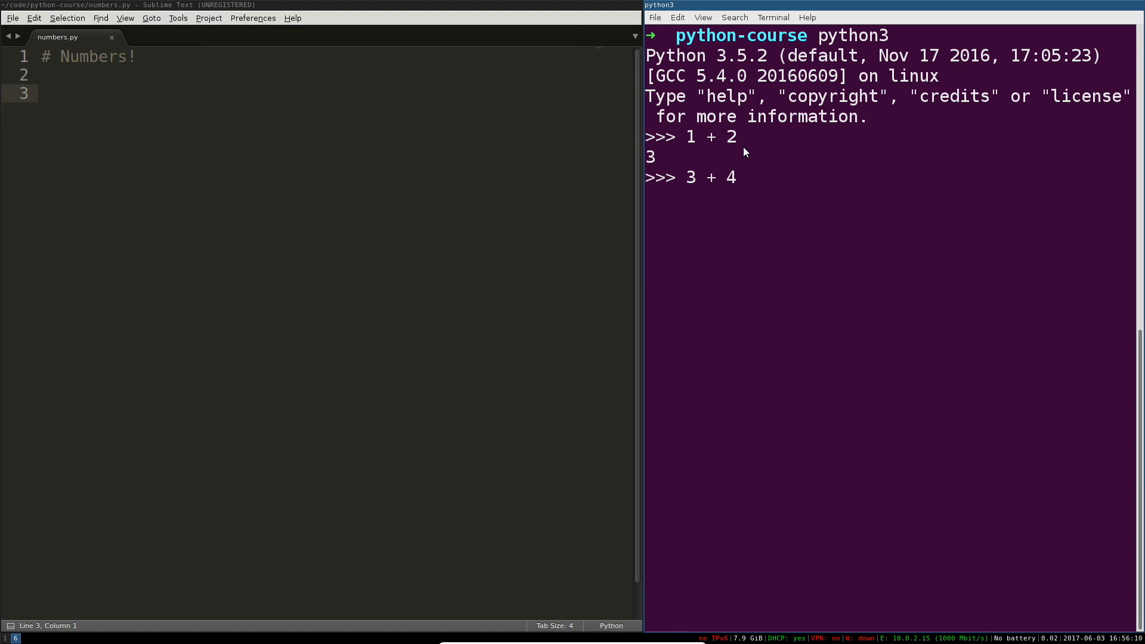
pyautogui.press('Return')
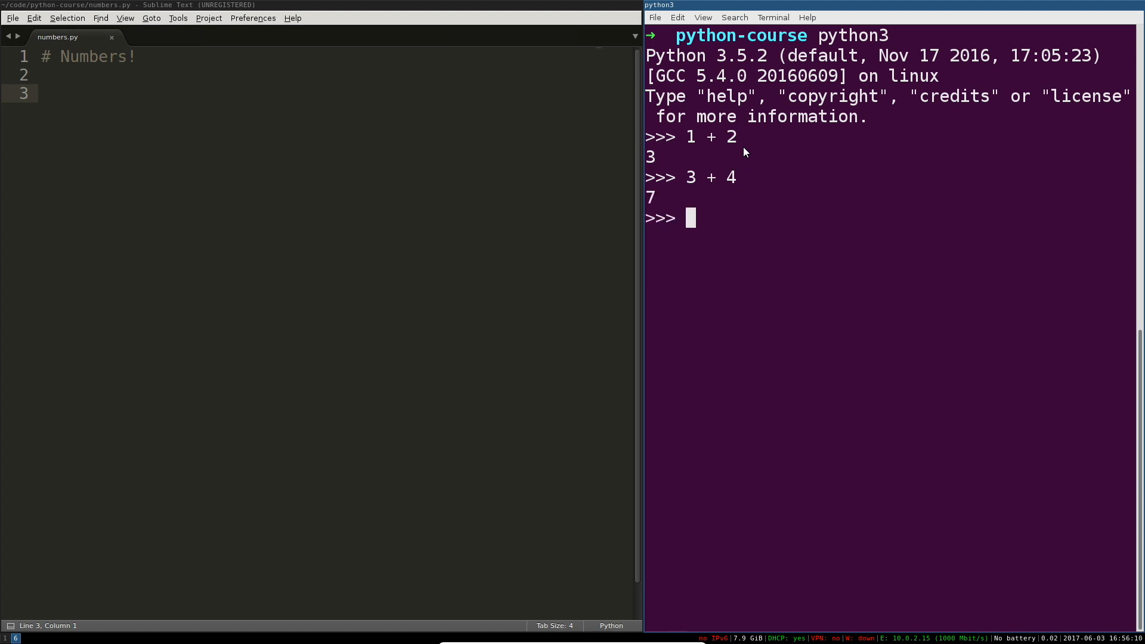
pyautogui.write('3 **')
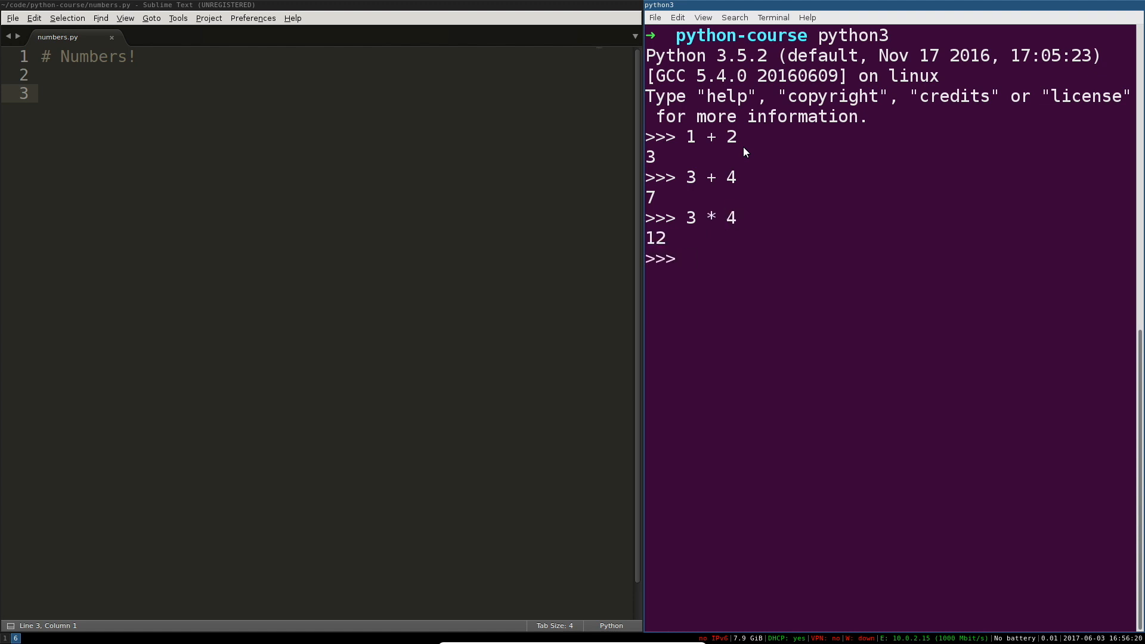
pyautogui.write('3 ** 4')
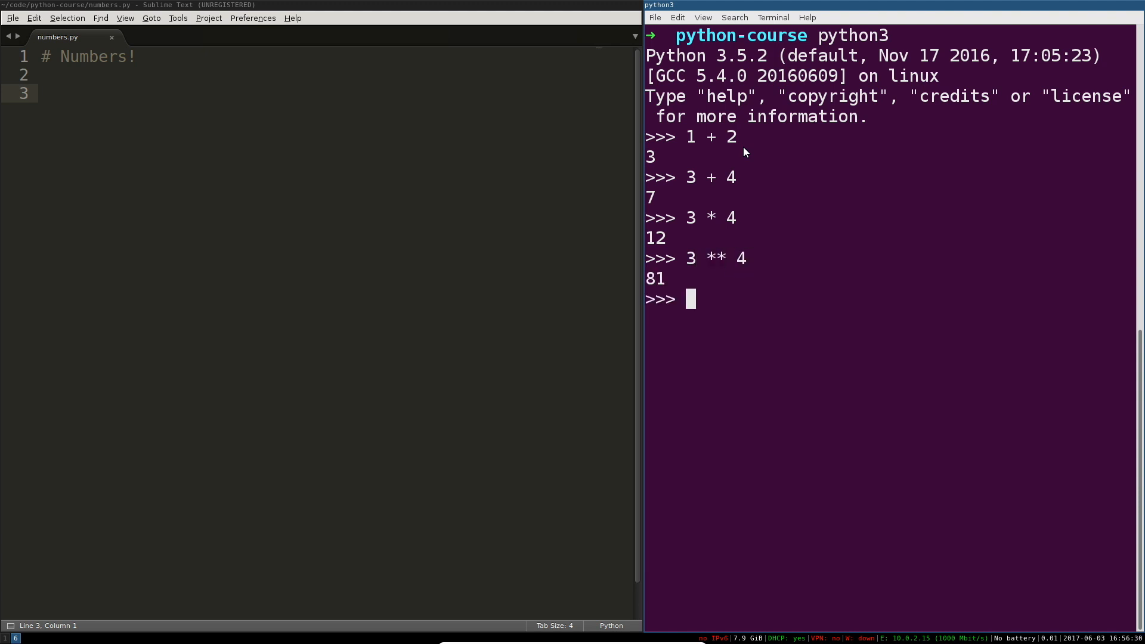
pyautogui.write('3 / 4')
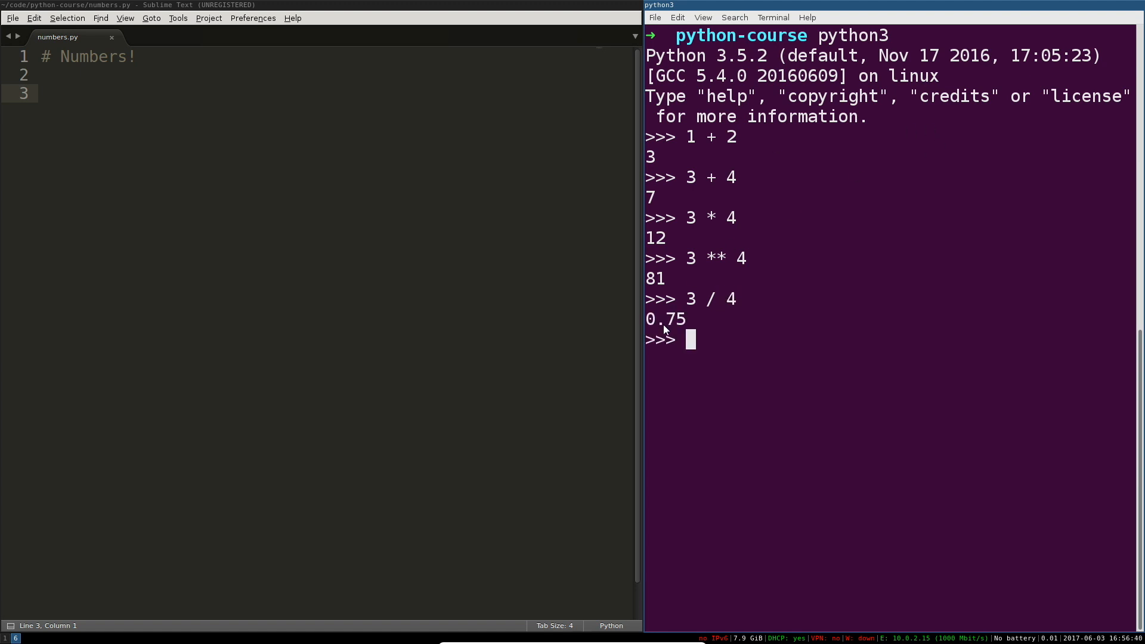
pyautogui.doubleClick(664, 319)
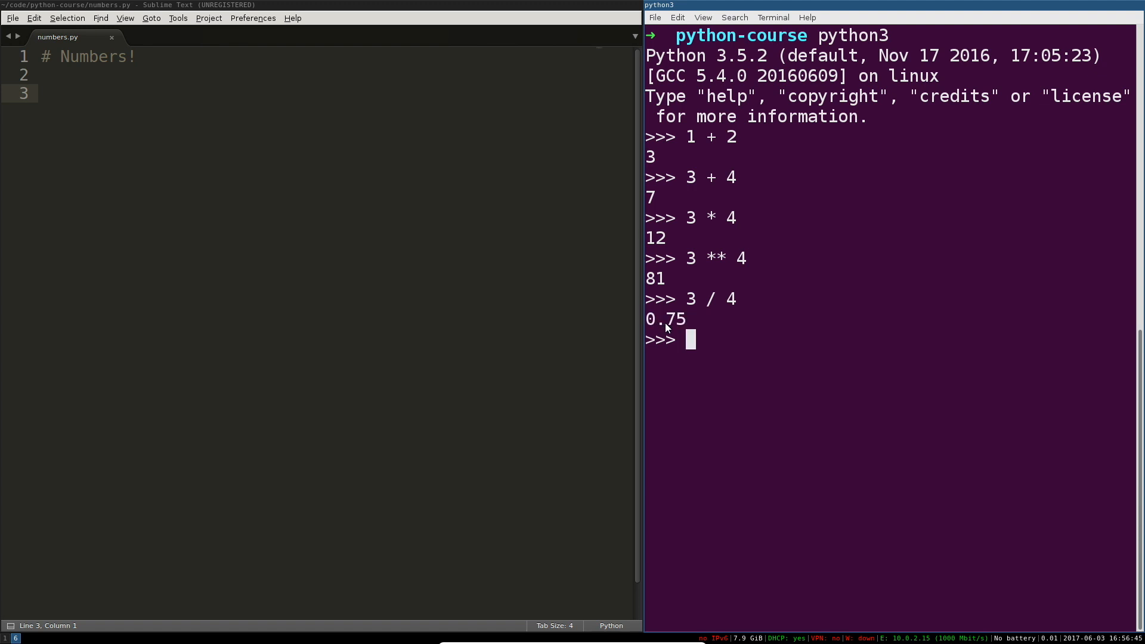
pyautogui.moveTo(724, 338)
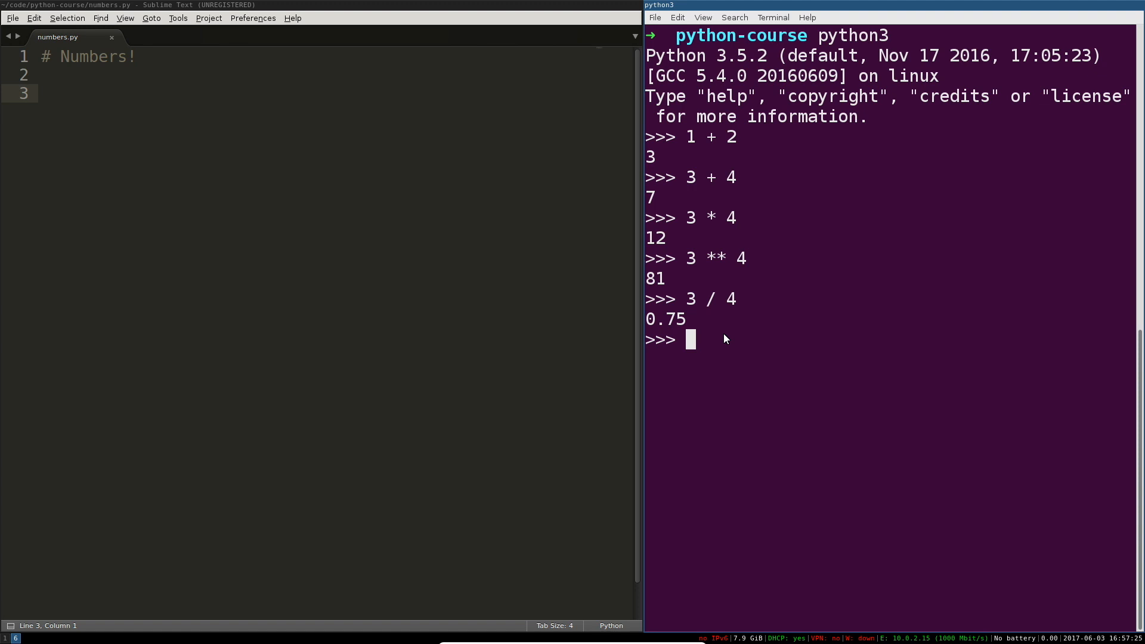
# Evaluate 3 + 5 * 5 ** 7 (390628), then the parenthesised (3 + 5) version (625000)
pyautogui.write('3 +')
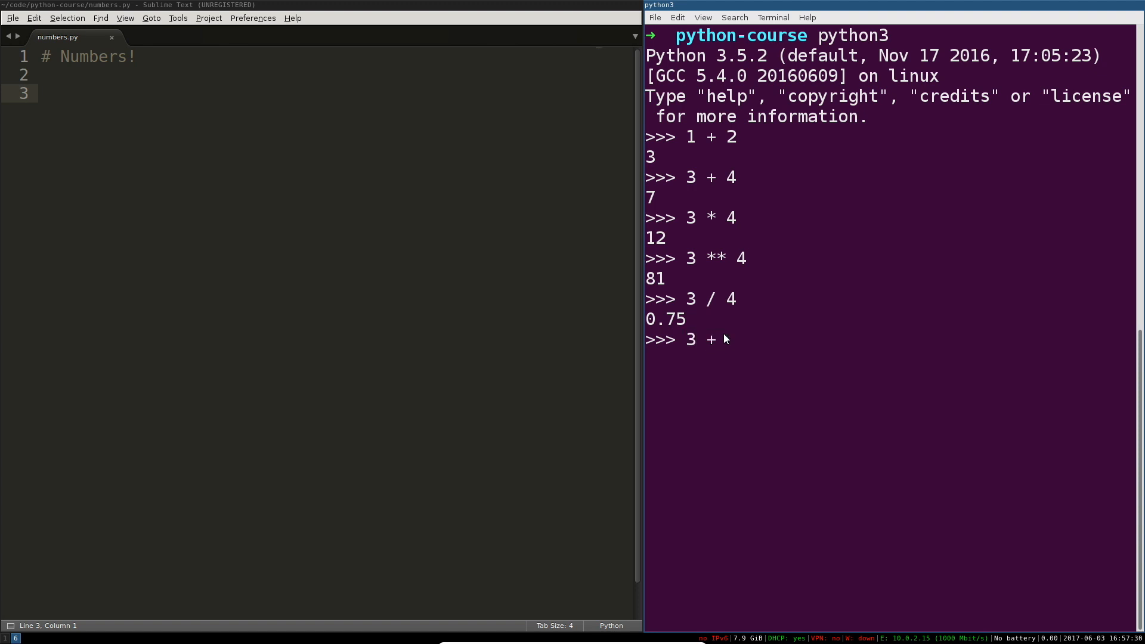
pyautogui.write('5 * 5 ** 7')
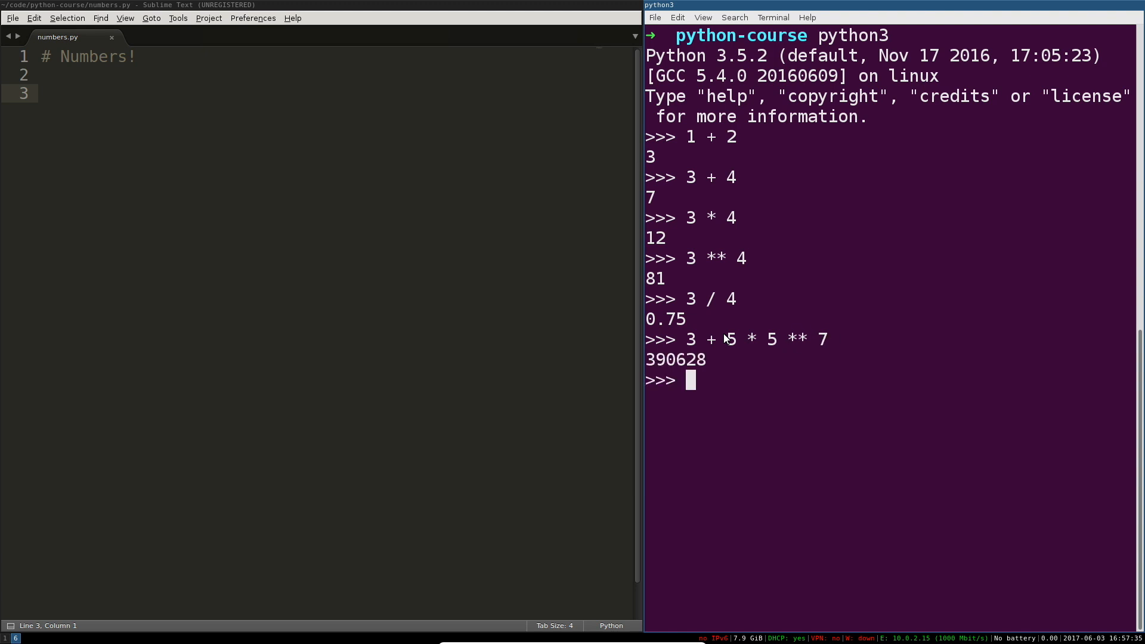
pyautogui.write('3 + 5 * 5 ** 7')
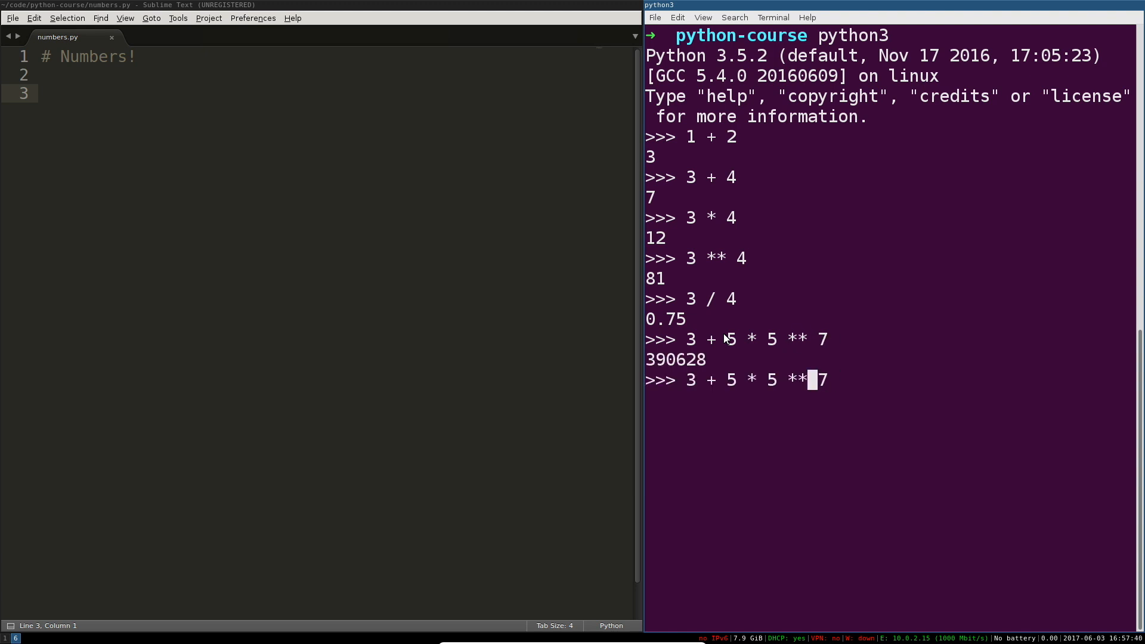
pyautogui.write(')')
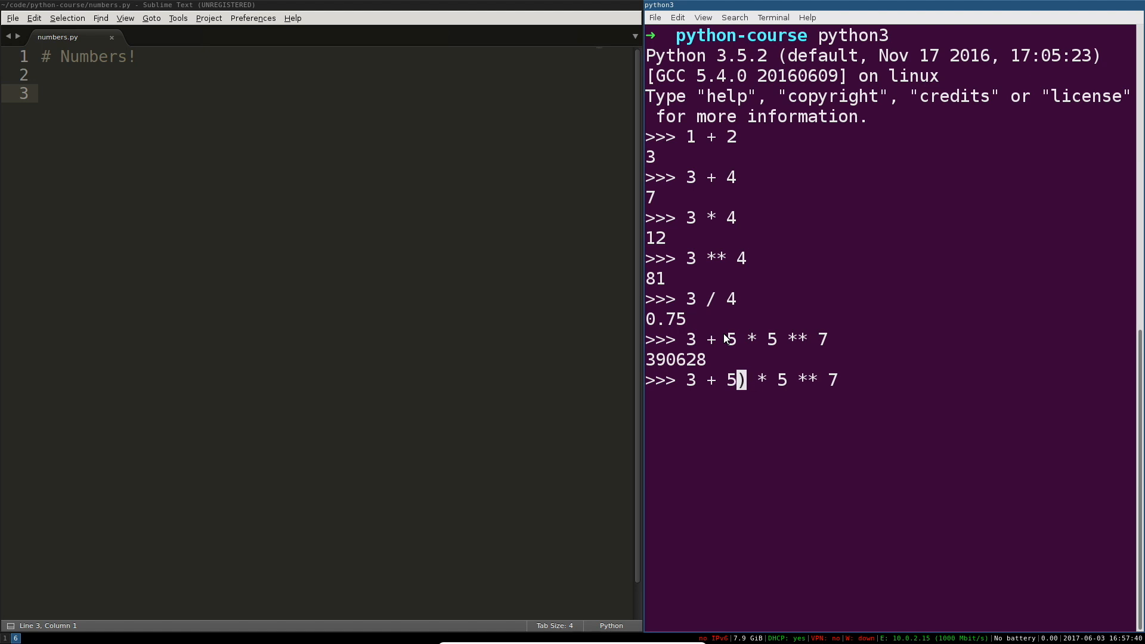
pyautogui.write('(')
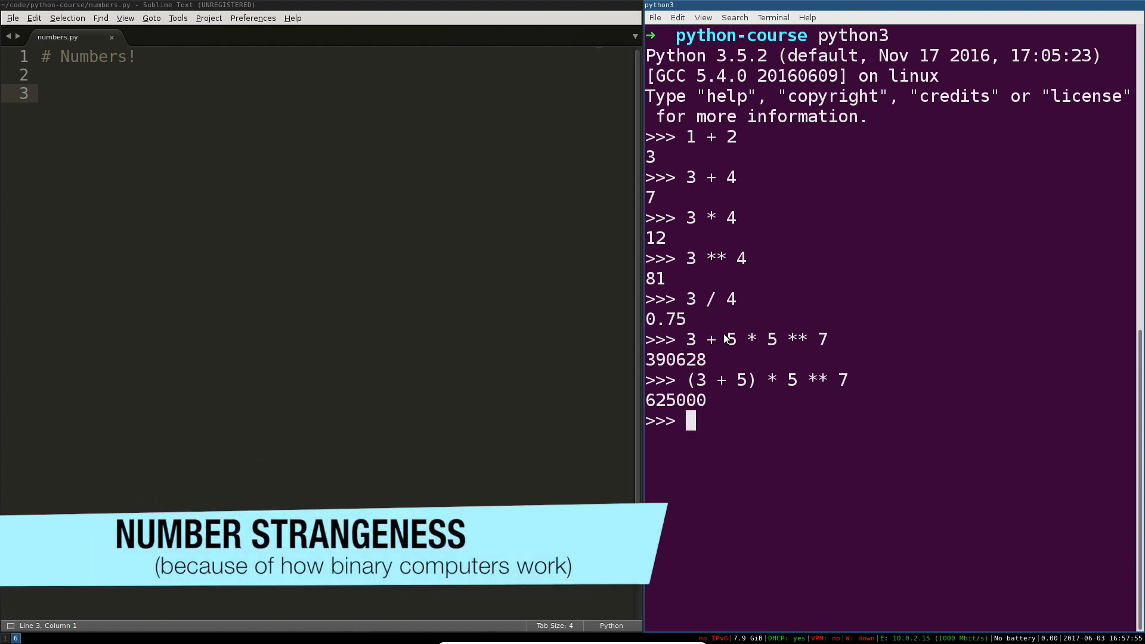
# Enter 0.1 + 0.2 and get the float result 0.30000000000000004
pyautogui.write('0')
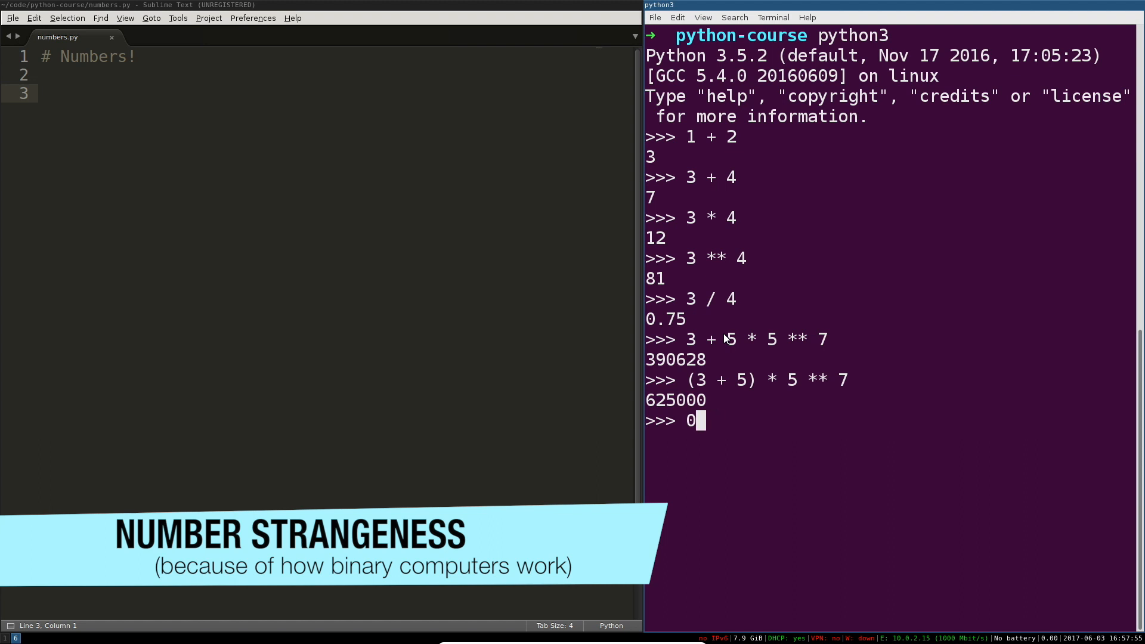
pyautogui.write('.1 +')
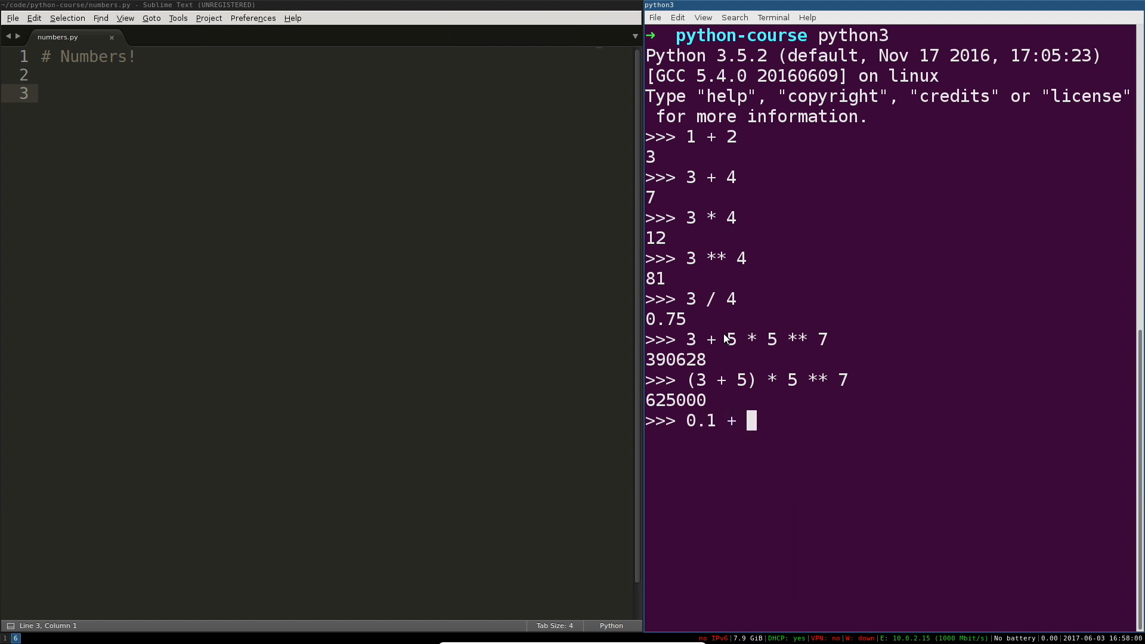
pyautogui.write('0.2')
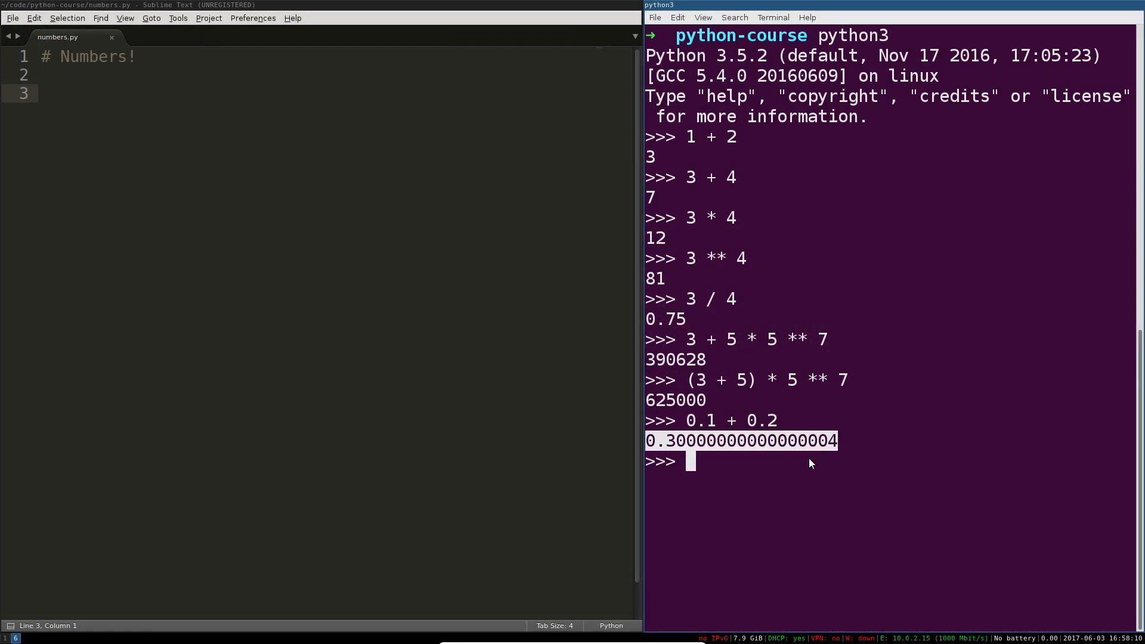
pyautogui.moveTo(798, 477)
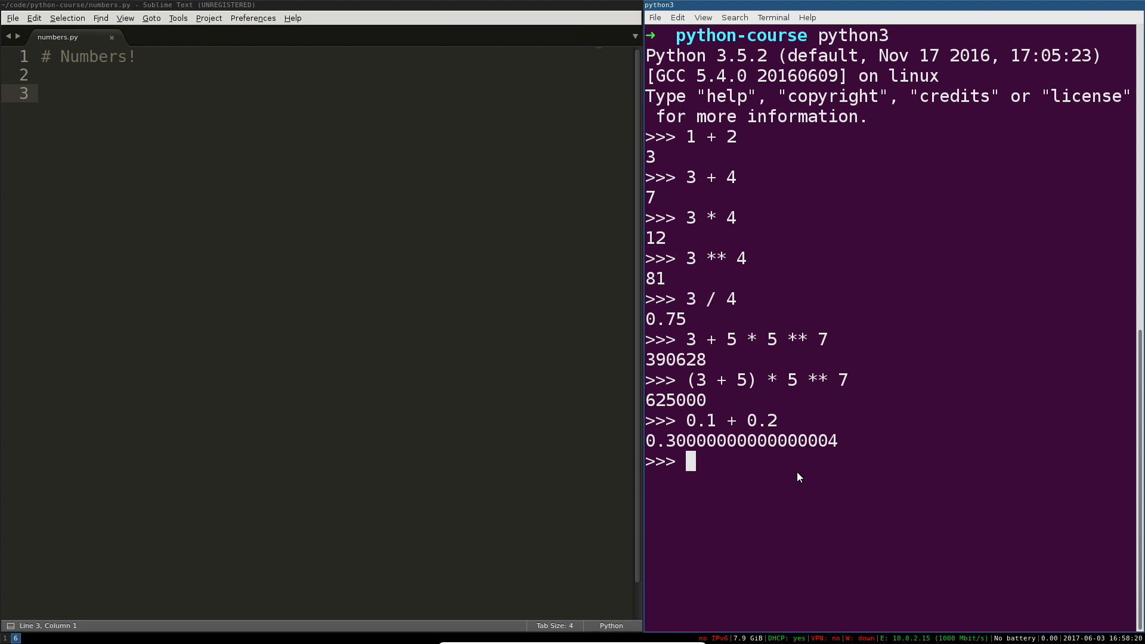
pyautogui.moveTo(799, 448)
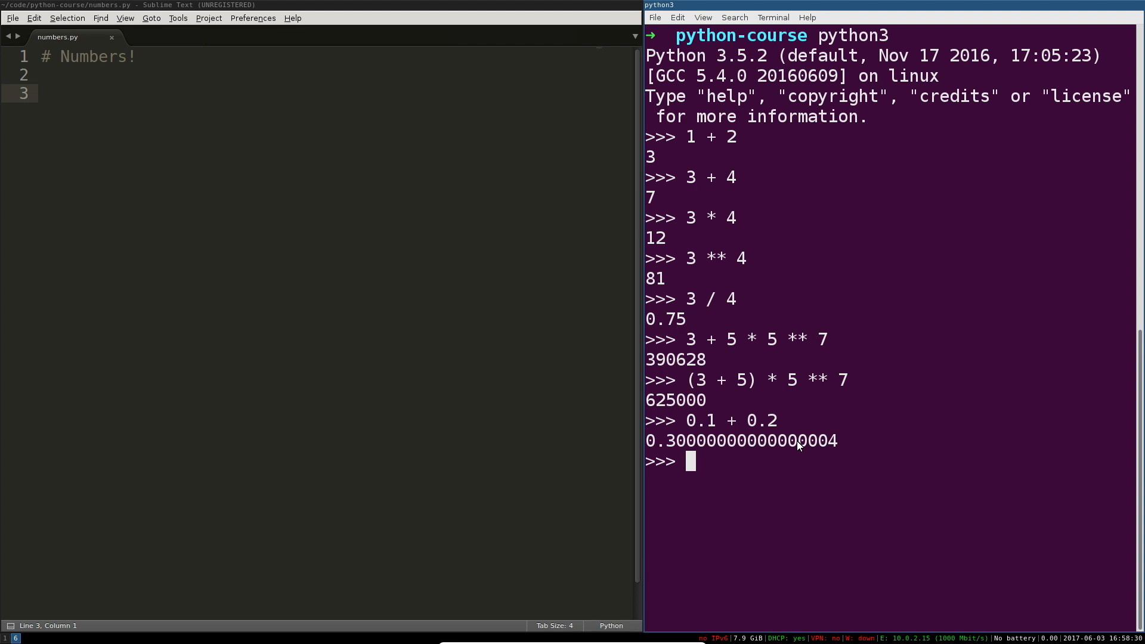
pyautogui.moveTo(796, 427)
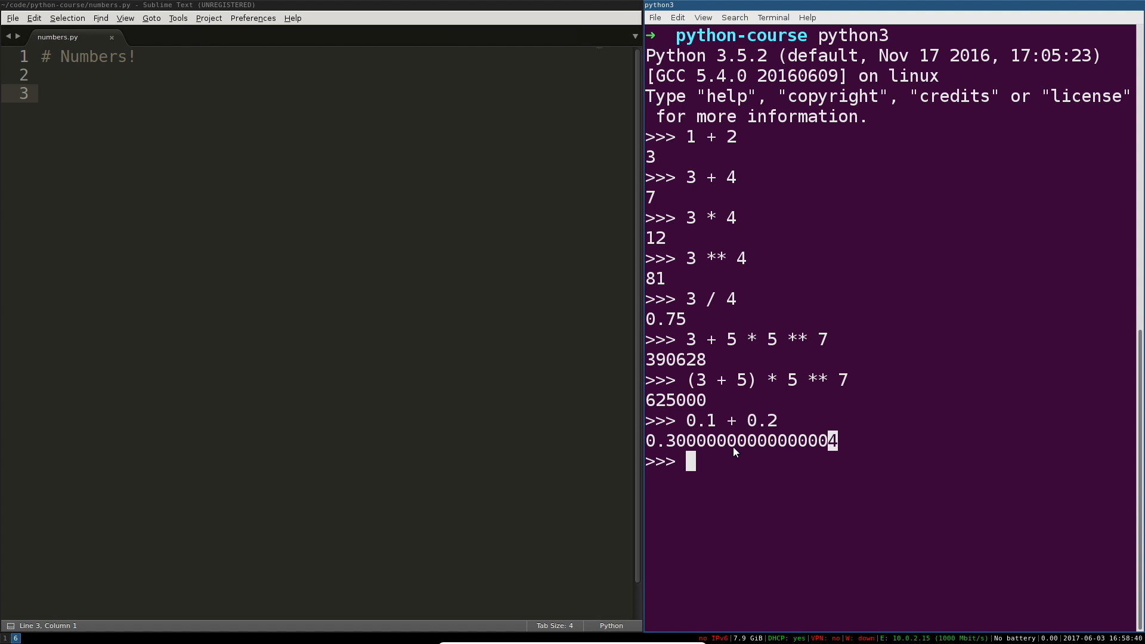
pyautogui.moveTo(732, 451)
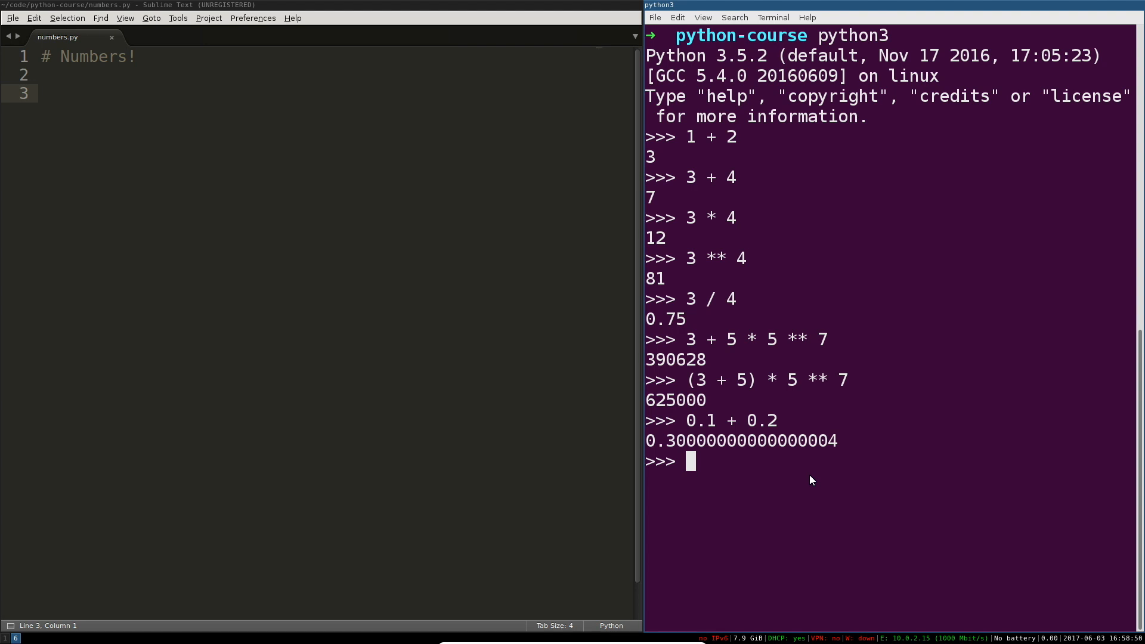
pyautogui.moveTo(807, 419)
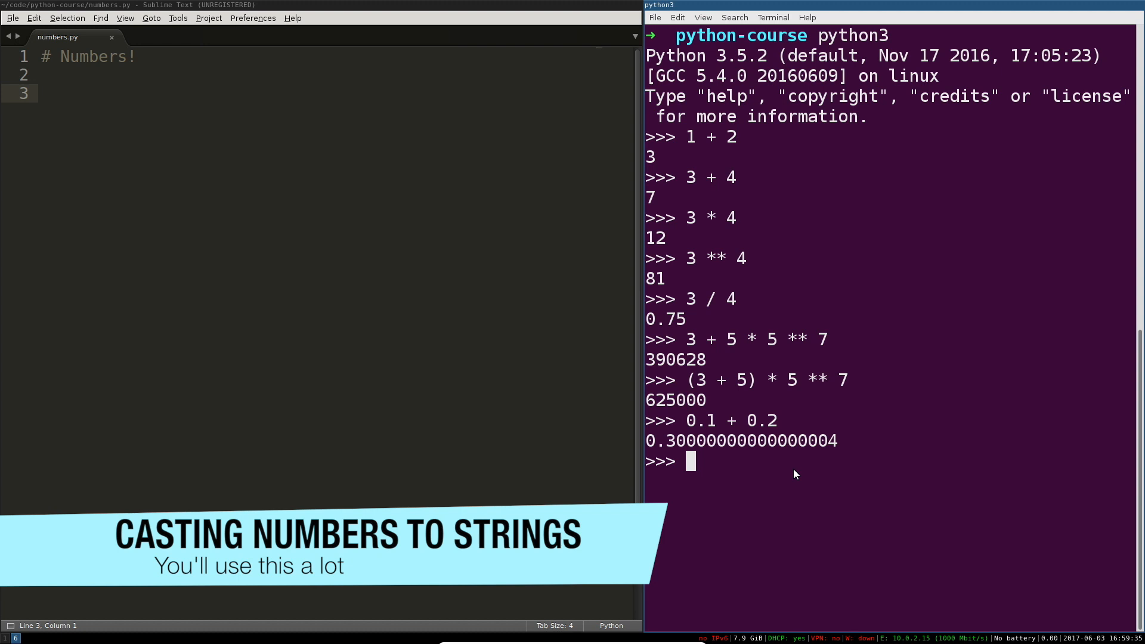
# Print "the answer to your question is " plus 8 and highlight the failing quoted text
pyautogui.write('print(8')
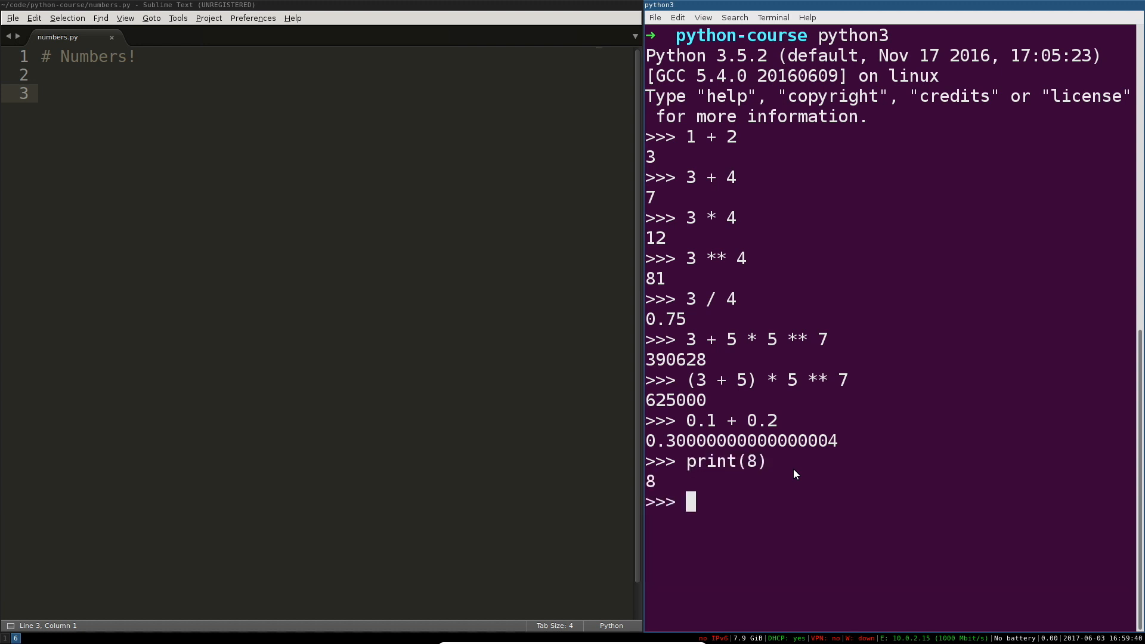
pyautogui.write('print')
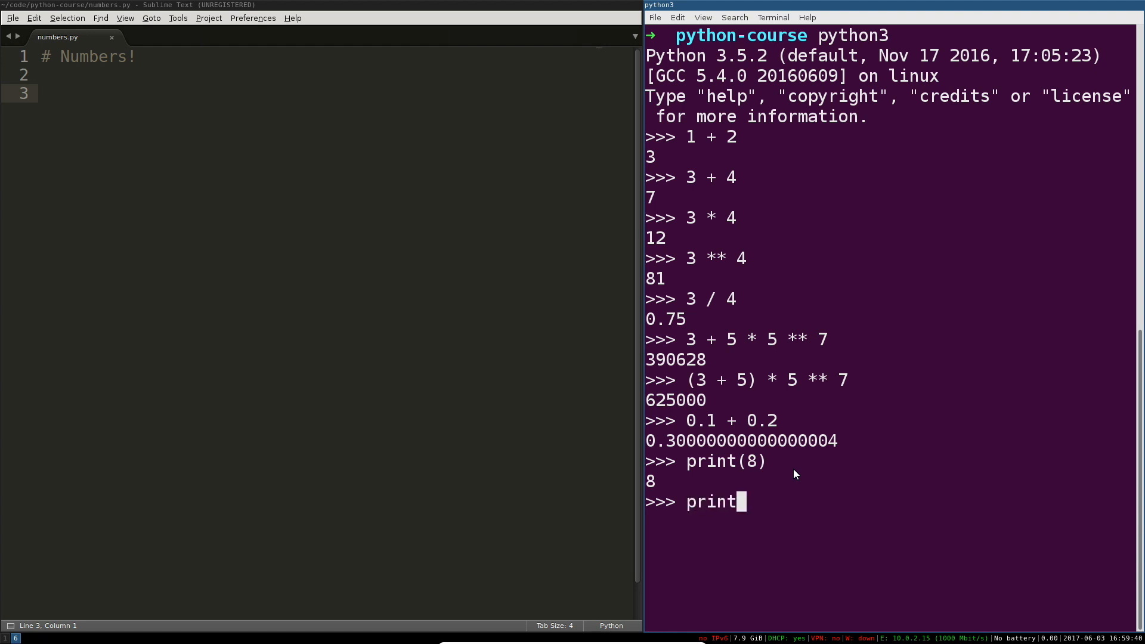
pyautogui.write('("the answer to your ques')
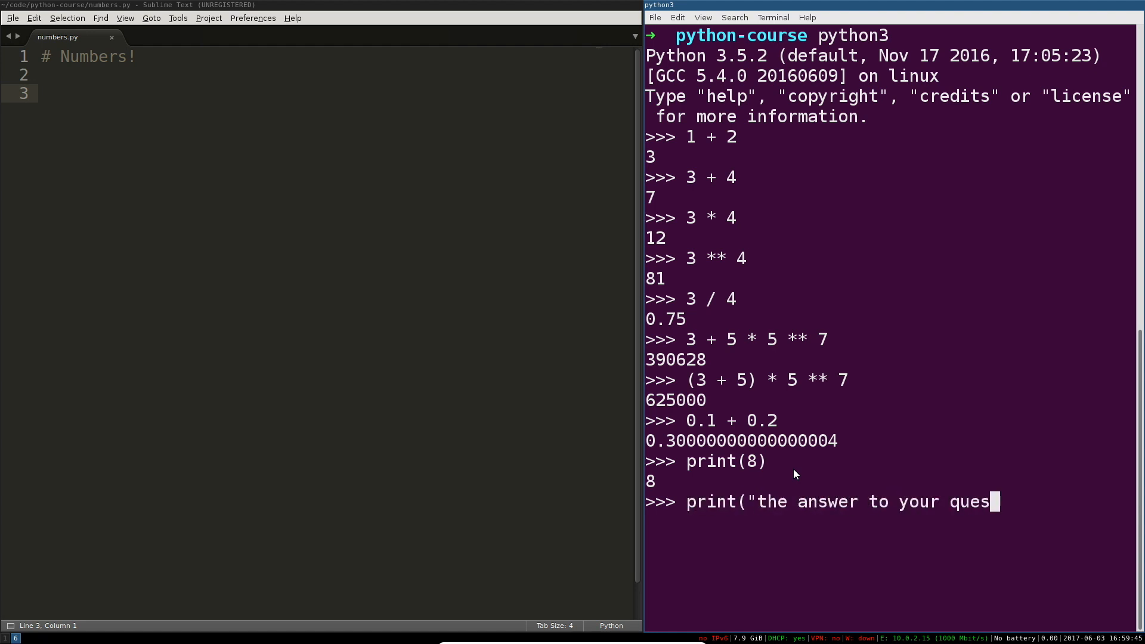
pyautogui.write('tion is')
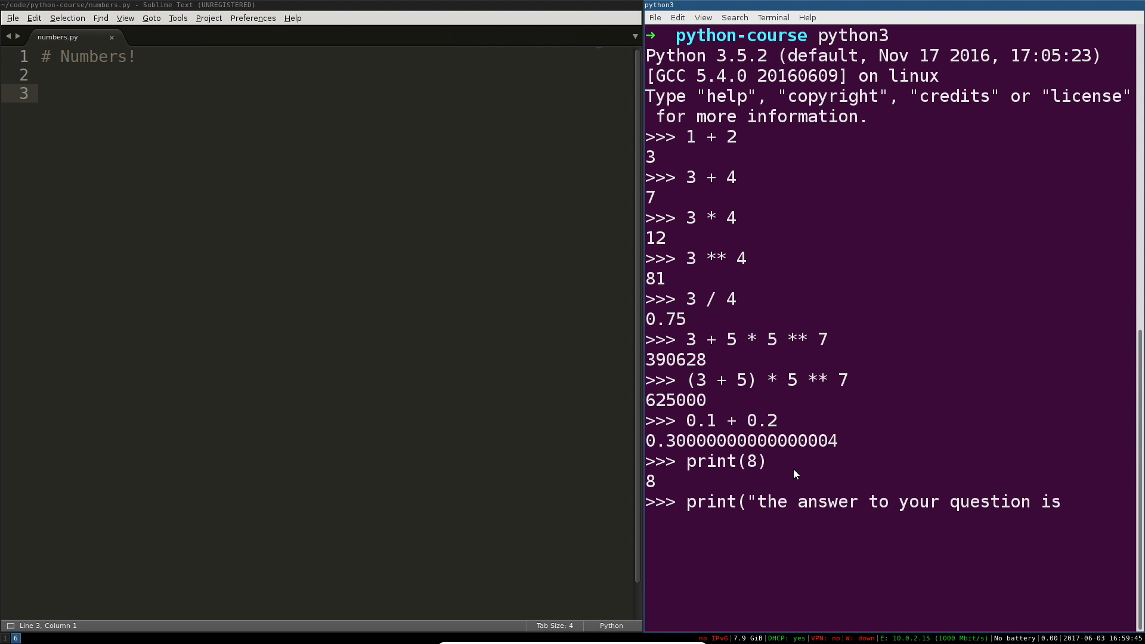
pyautogui.write('", 8')
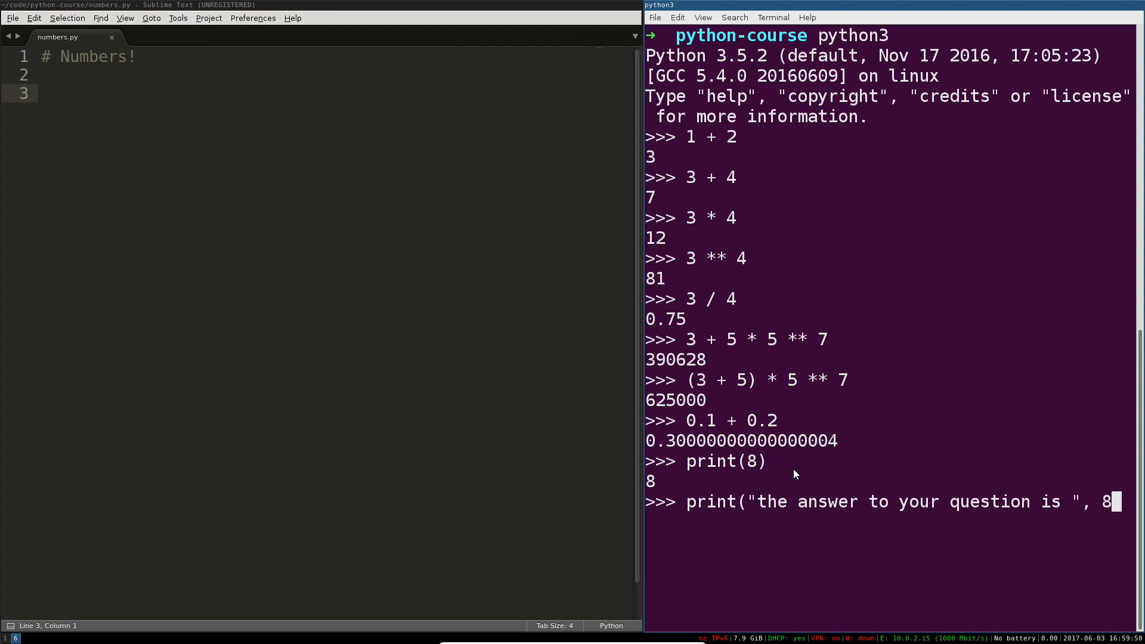
pyautogui.write(')')
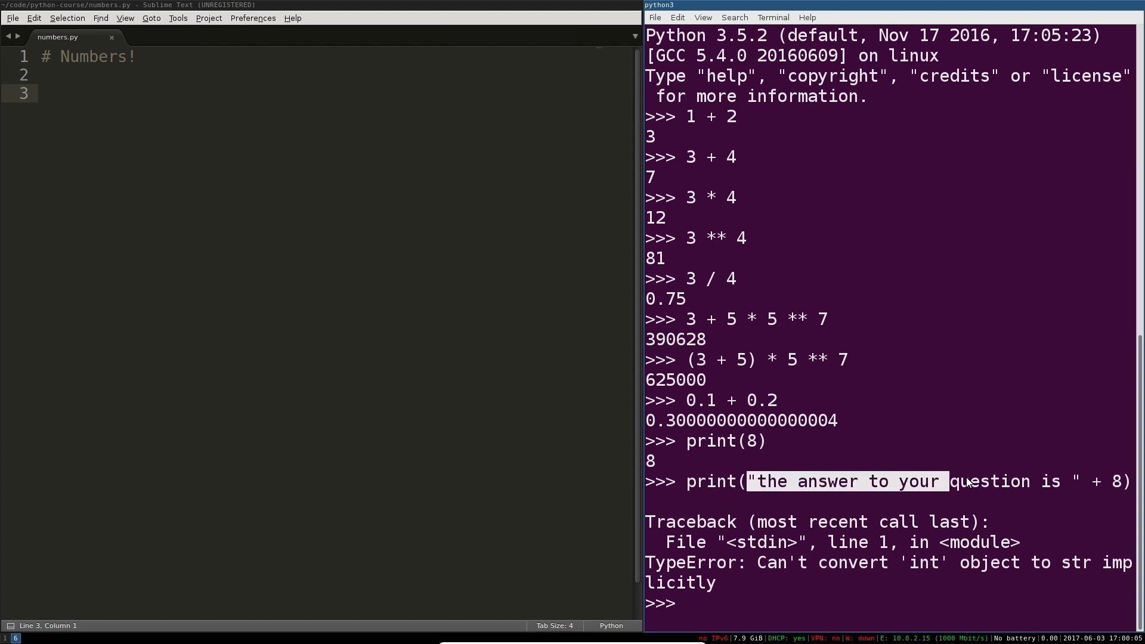
pyautogui.moveTo(949, 481); pyautogui.dragTo(1080, 481)
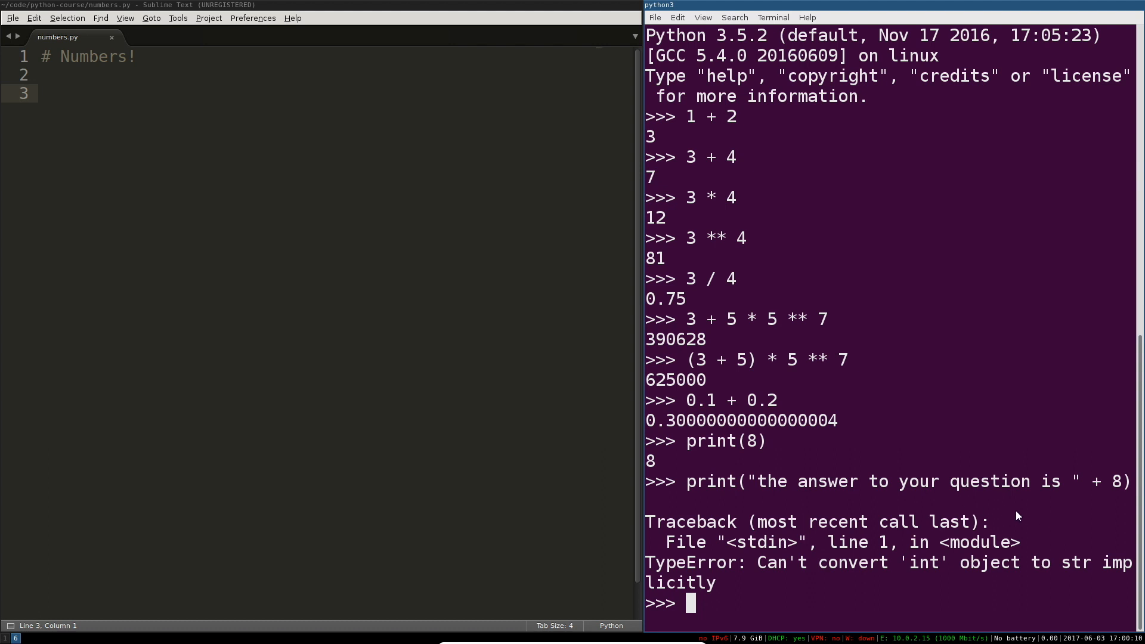
pyautogui.moveTo(1068, 451)
pyautogui.write('8 + 8')
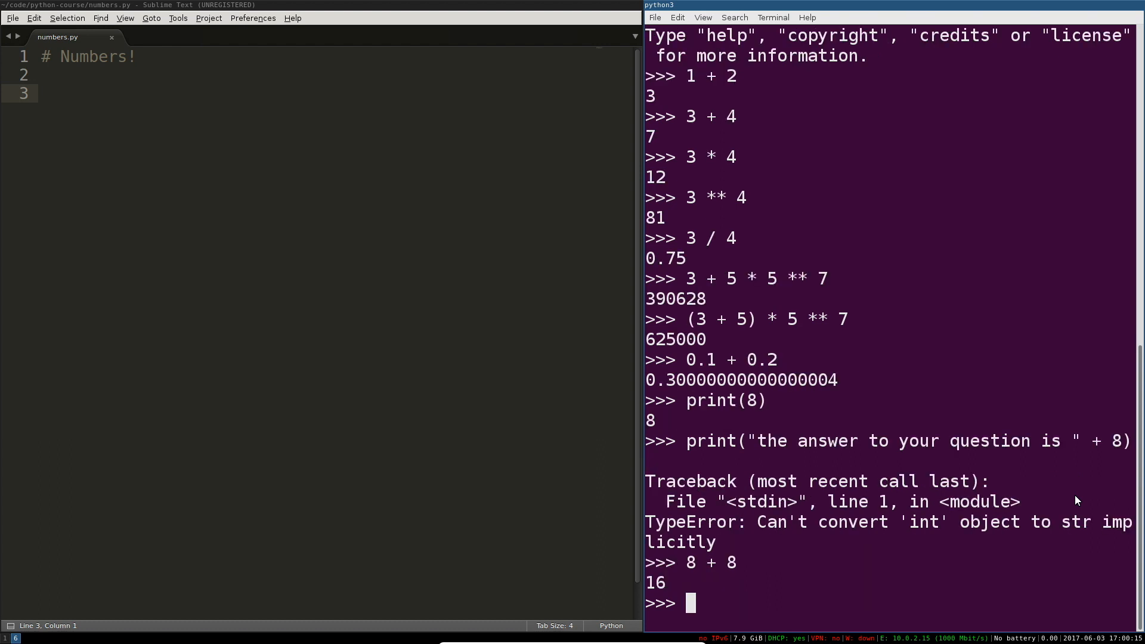
# Join " one string " + "another string", then begin typing a str() cast call
pyautogui.write('" one string')
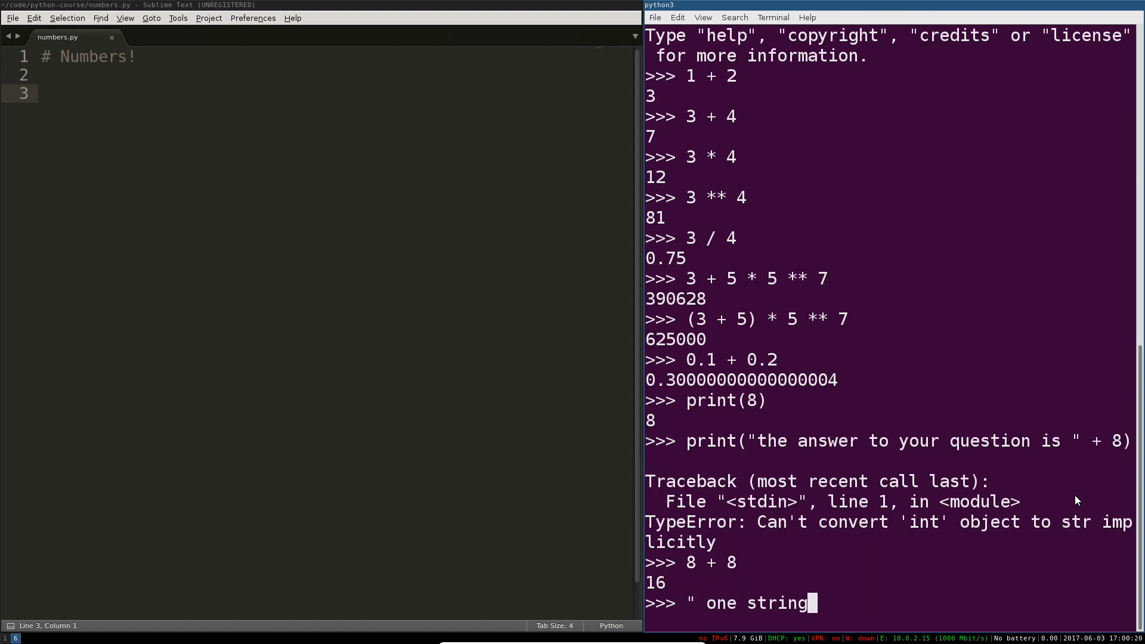
pyautogui.write('" + "another string')
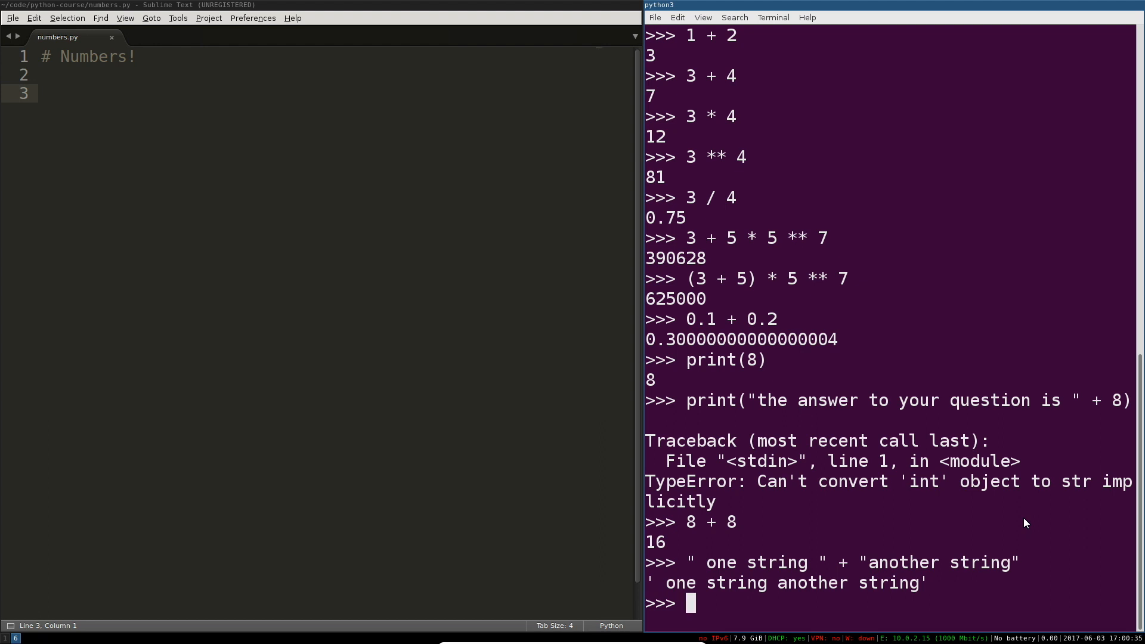
pyautogui.moveTo(974, 532)
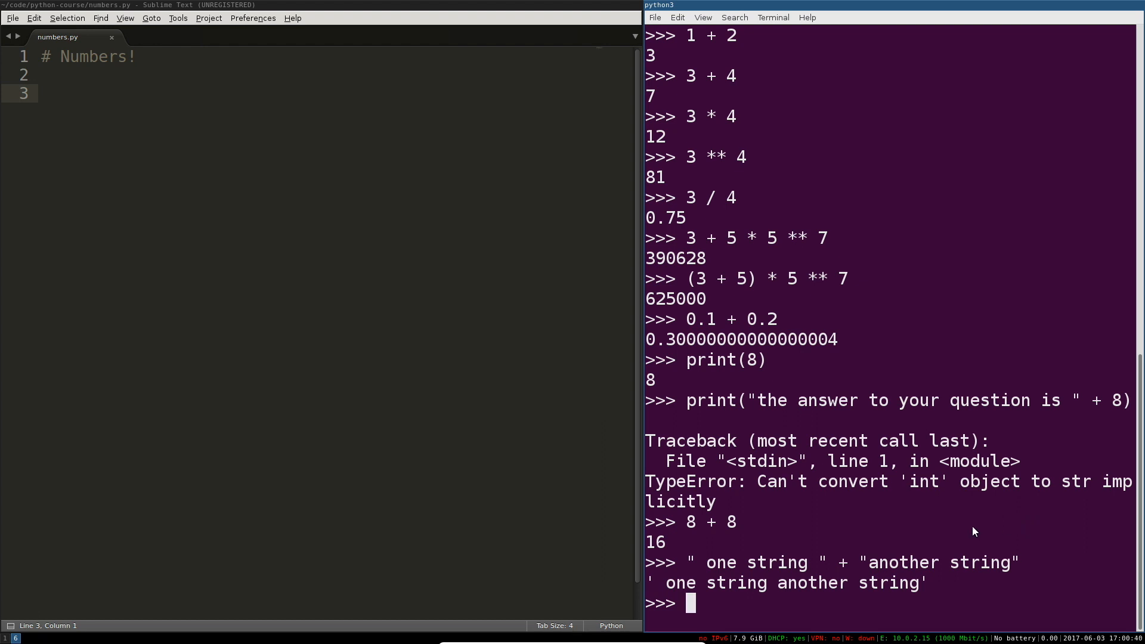
pyautogui.write('str')
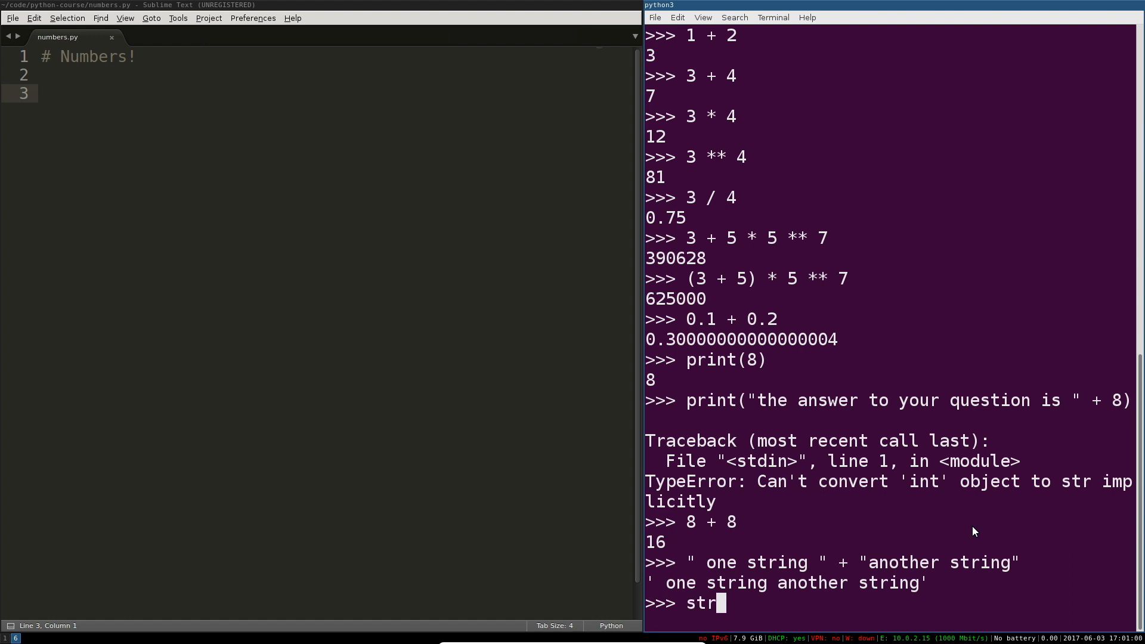
pyautogui.write('()')
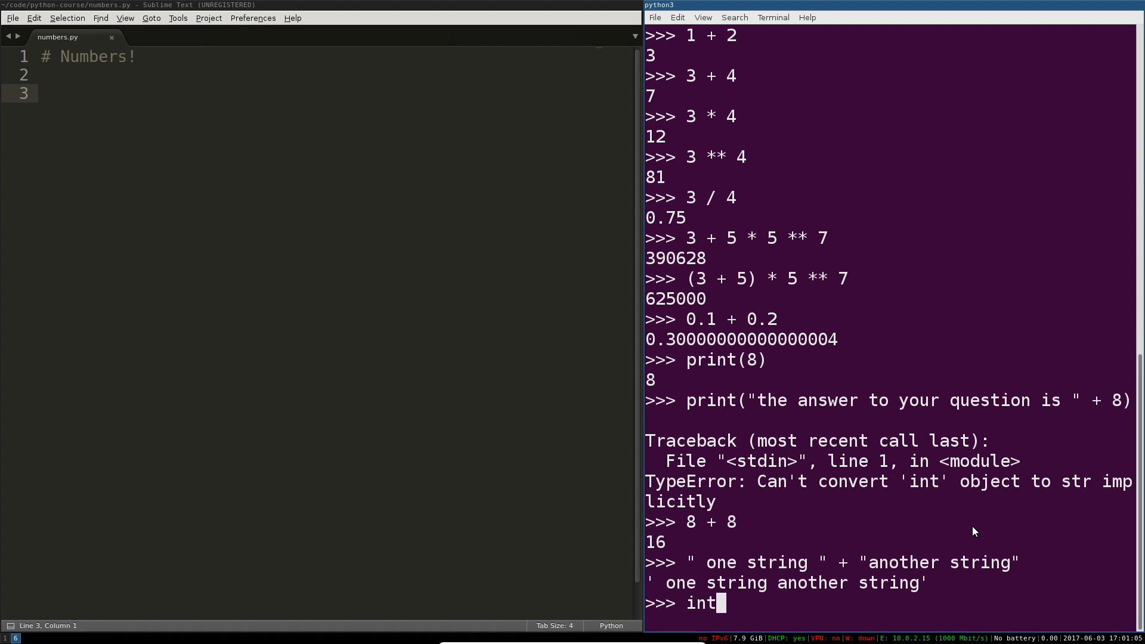
pyautogui.write('(')
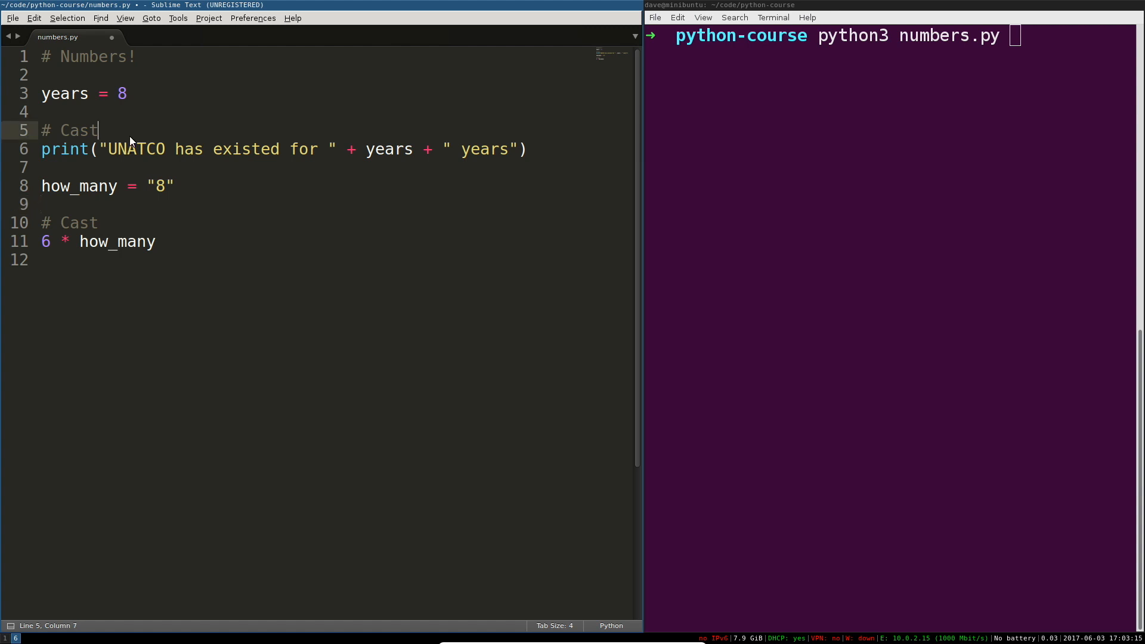
# Save numbers.py, run it to hit the TypeError, and add years = str(years) on line 6
pyautogui.press('ctrl+s')
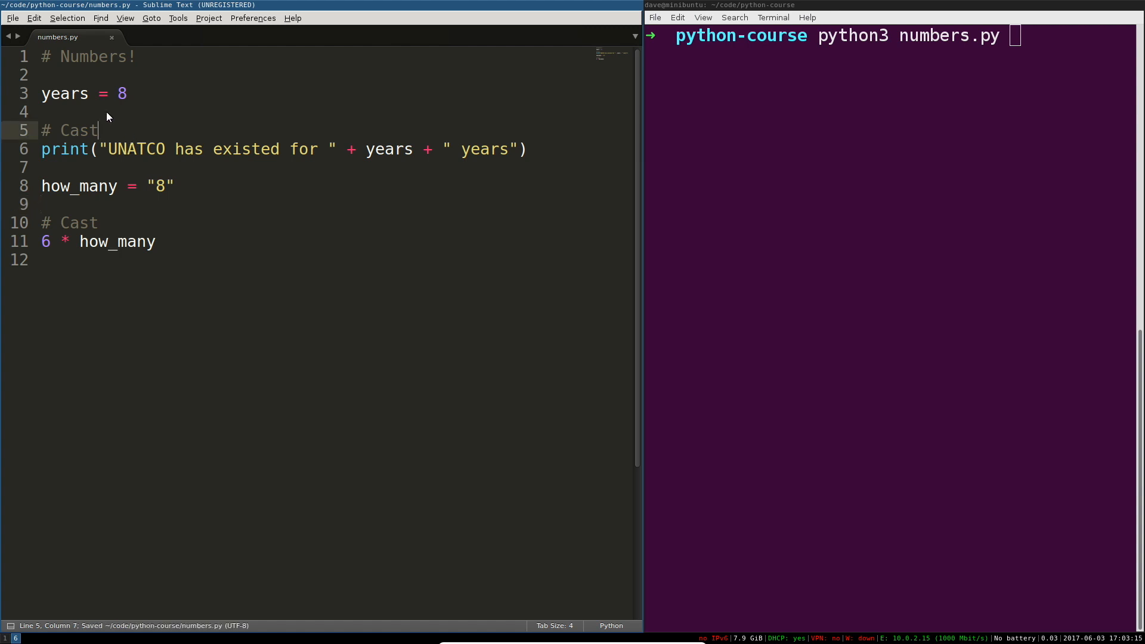
pyautogui.press('Return')
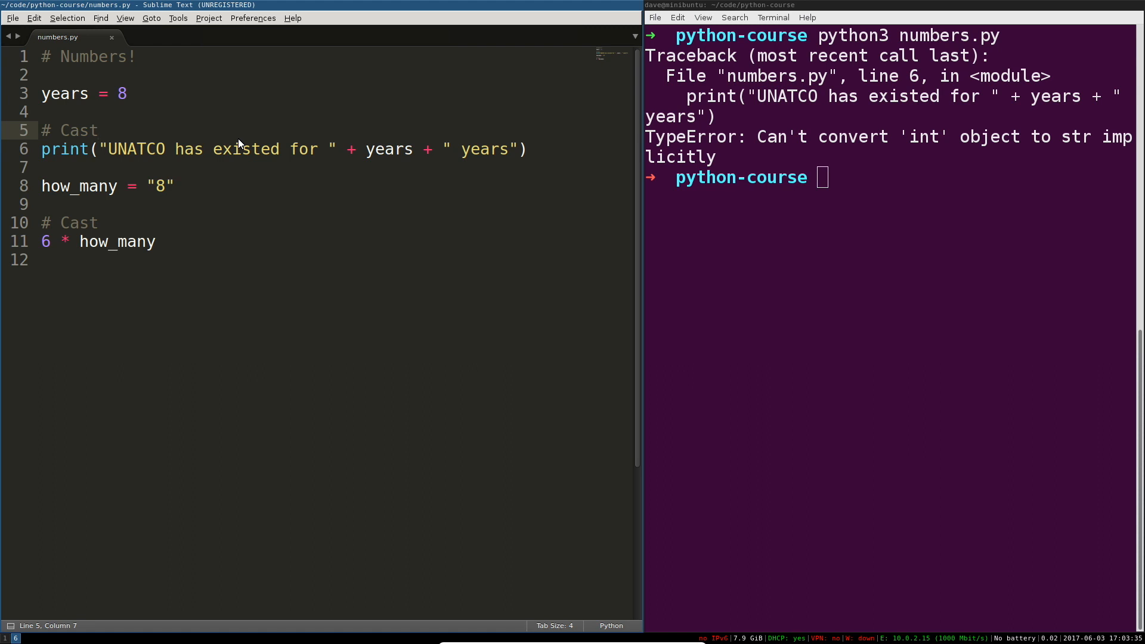
pyautogui.write('years = str(')
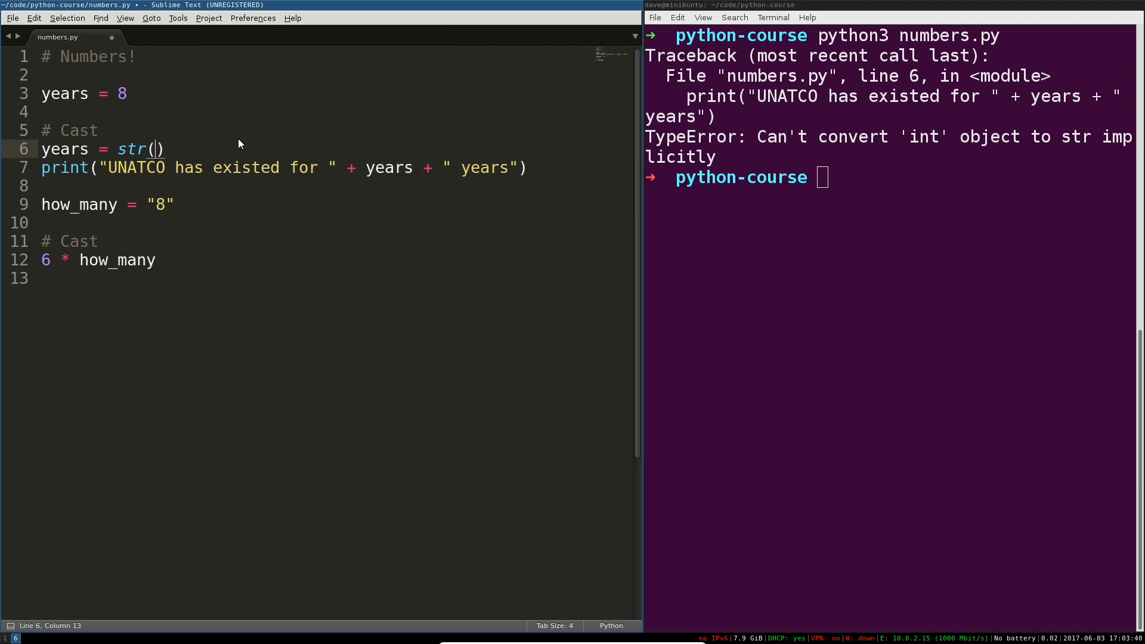
pyautogui.write('years')
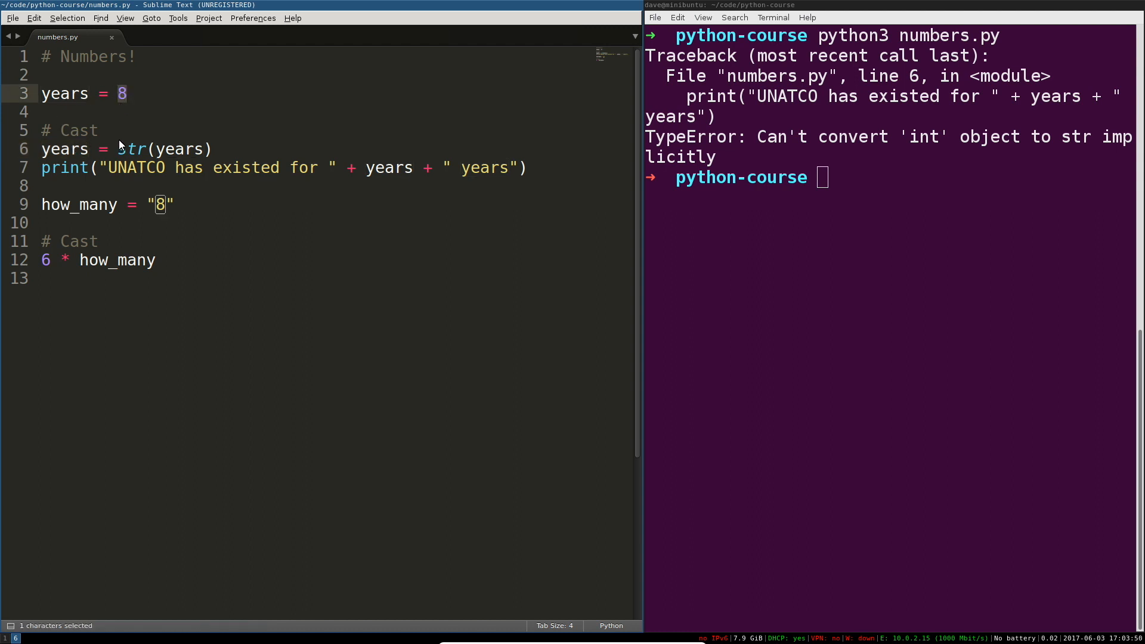
pyautogui.click(212, 149)
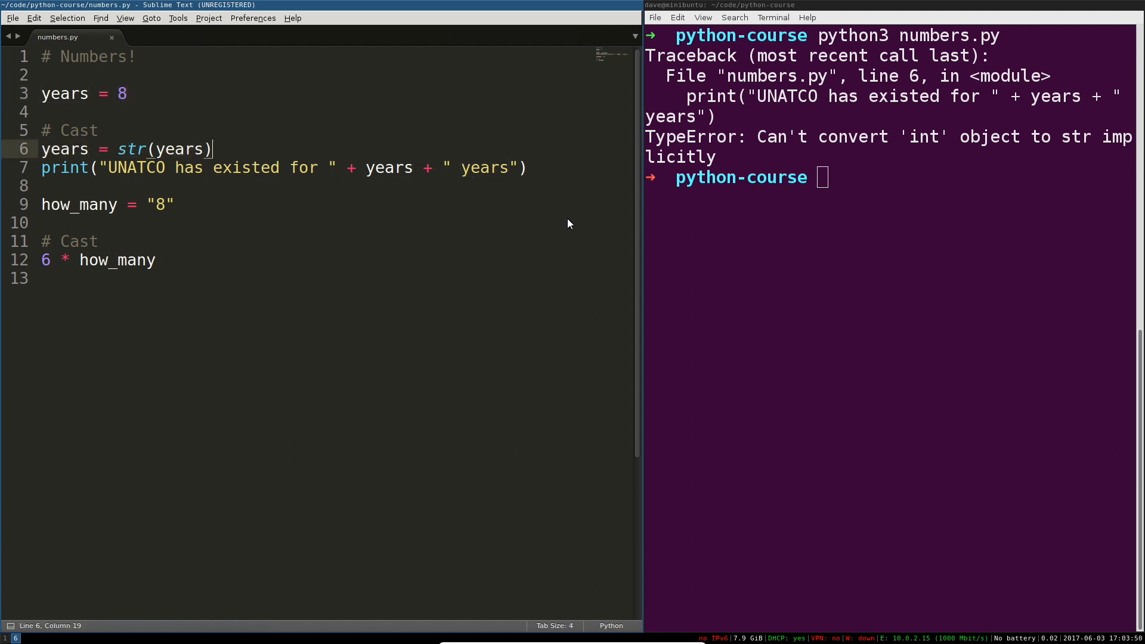
pyautogui.write('python3')
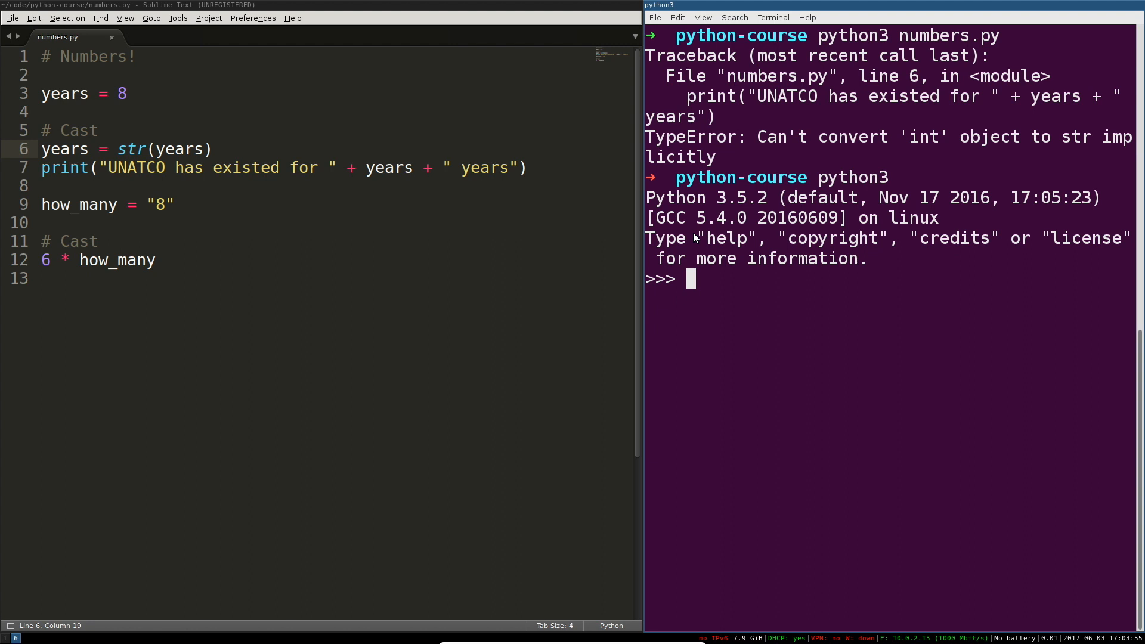
# Set years = 8, evaluate str(years) as '8', and store it in myvar
pyautogui.write('years = 8')
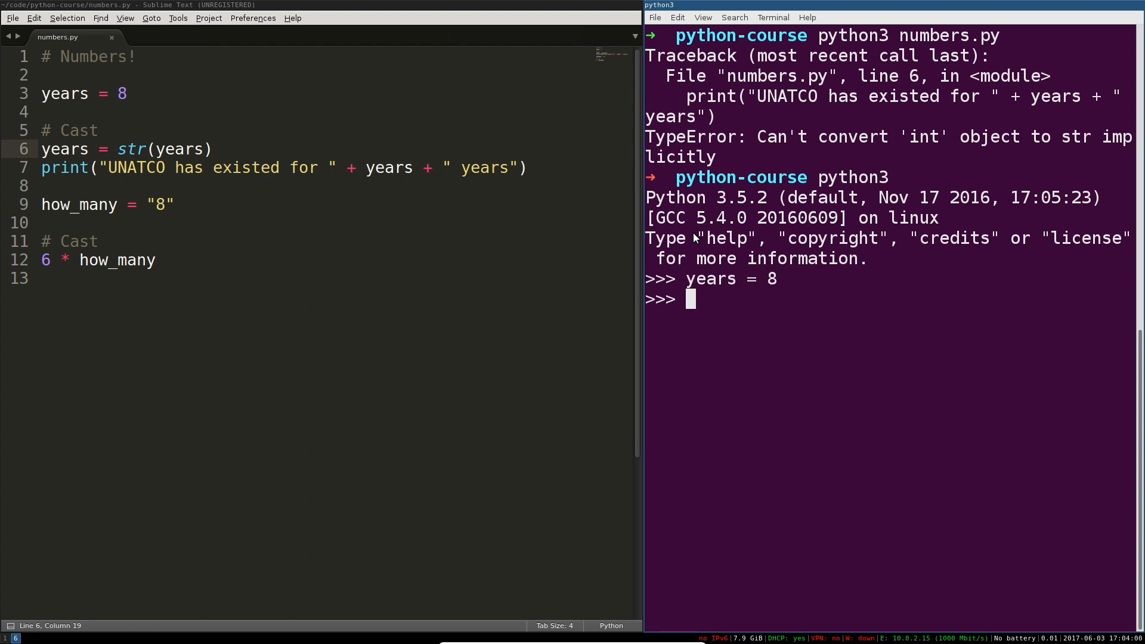
pyautogui.write('str(years')
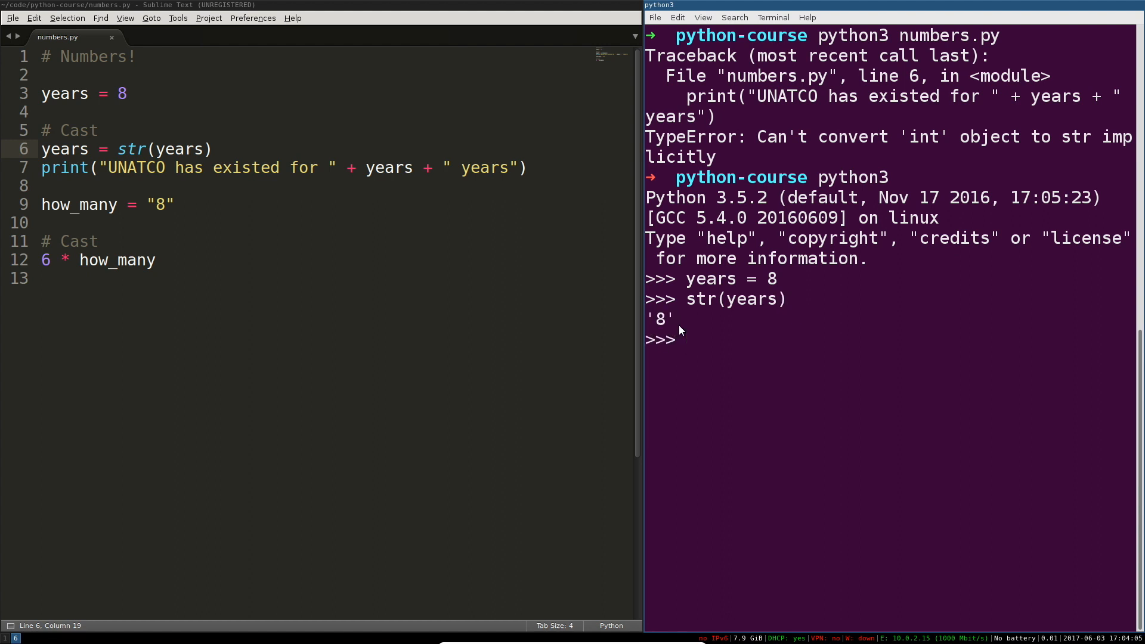
pyautogui.write('str(years)')
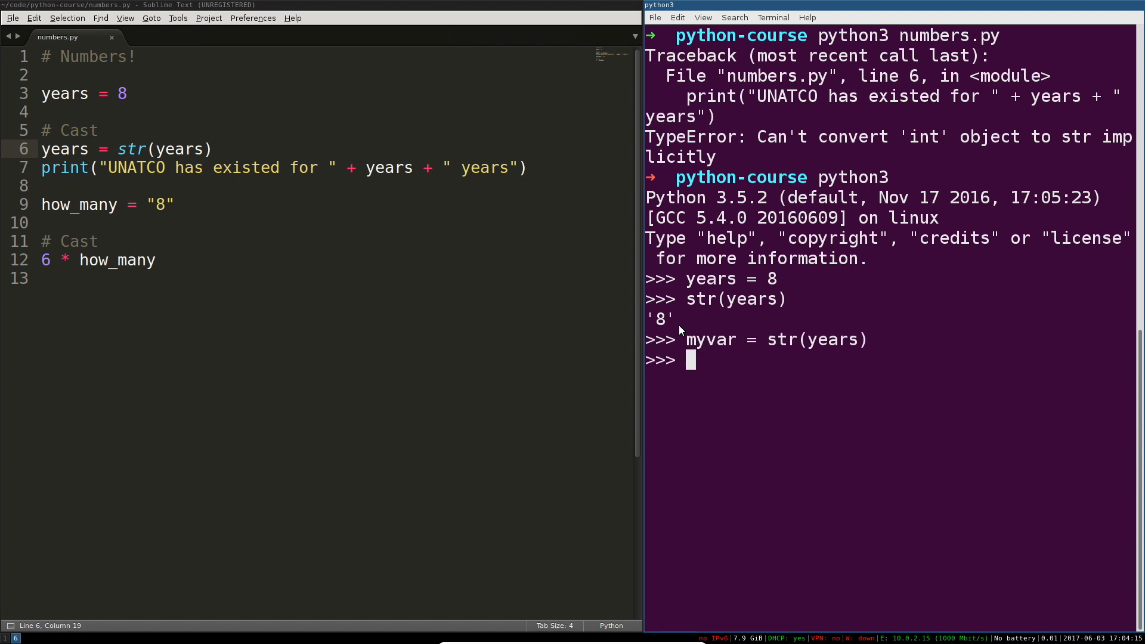
pyautogui.write('myvar')
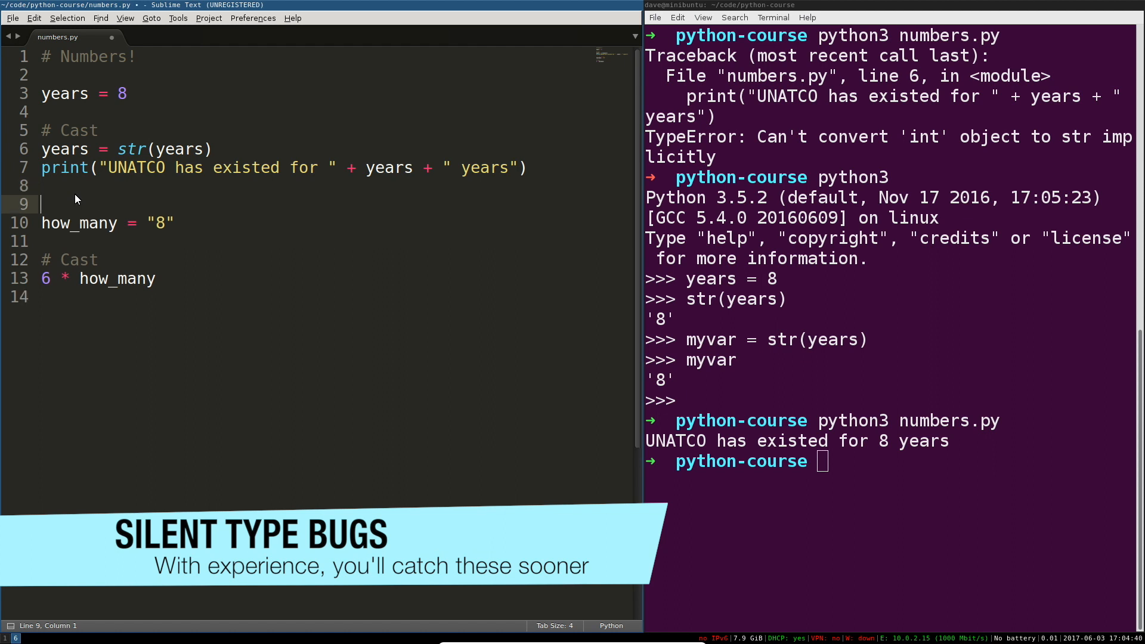
# Add a # Fails silently comment on line 9, check echo $?, and select lines 9–10
pyautogui.write('# Fails silently')
pyautogui.click(890, 461)
pyautogui.write('$')
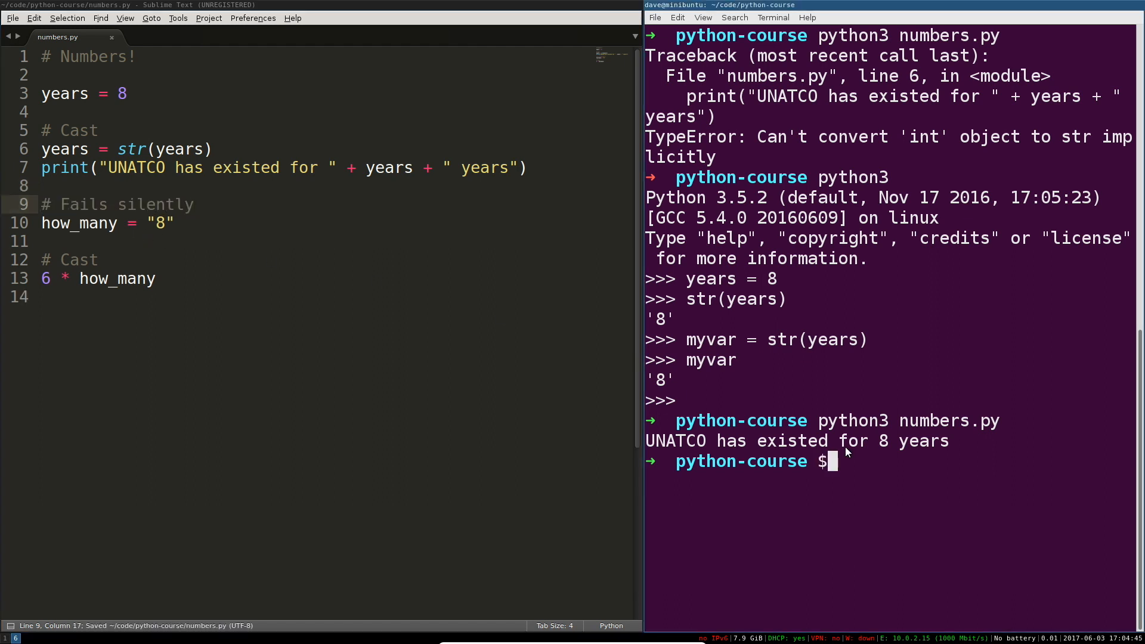
pyautogui.write('echo $?')
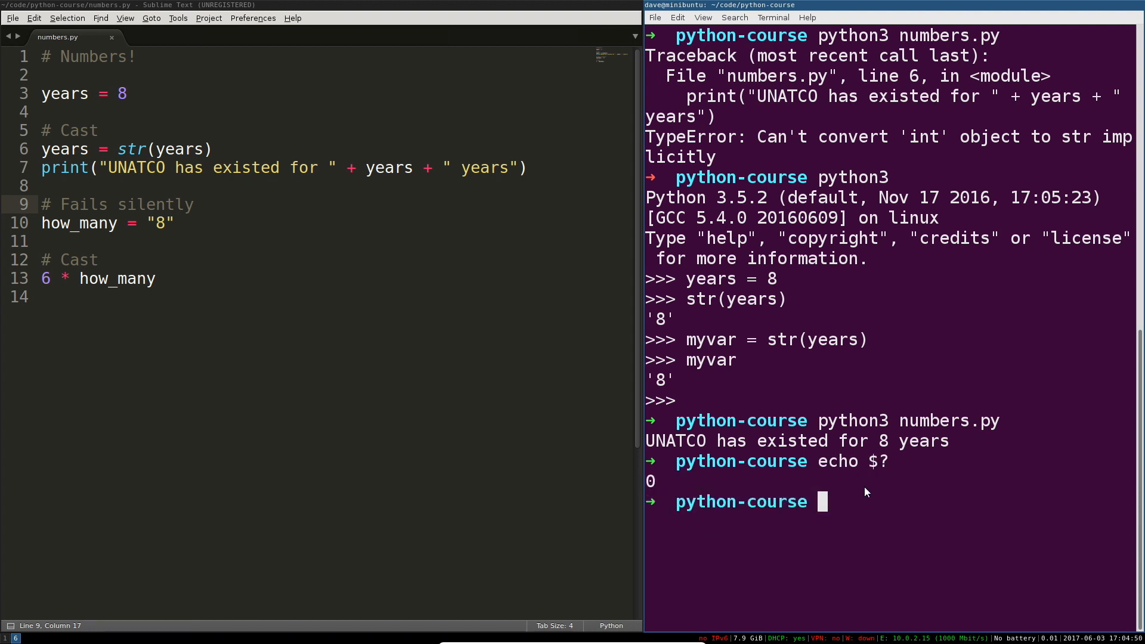
pyautogui.moveTo(849, 551)
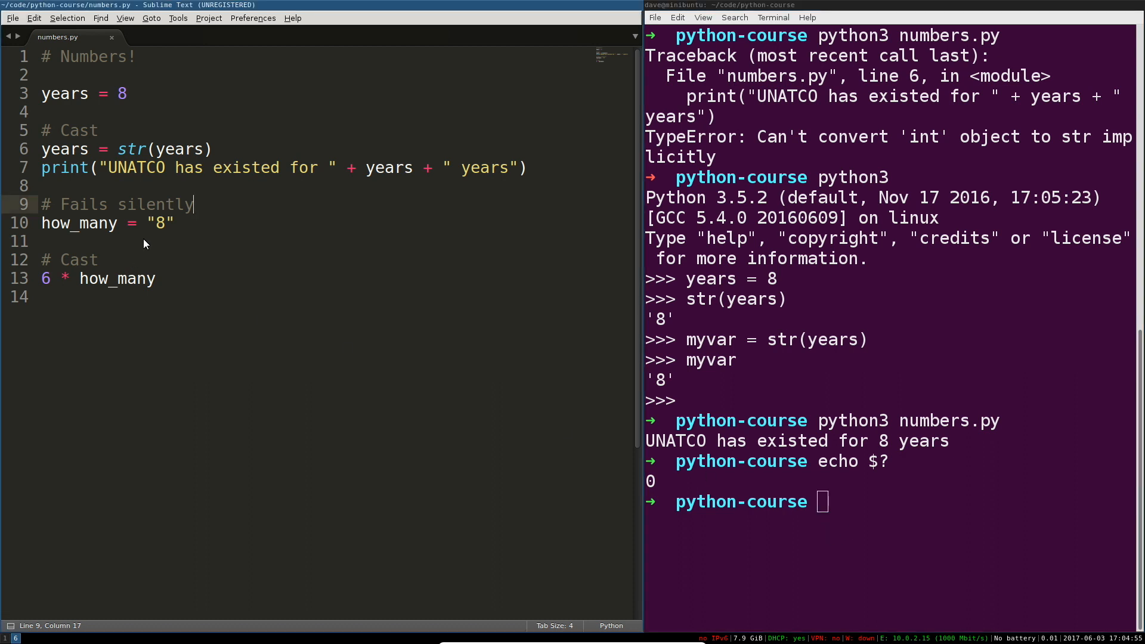
pyautogui.moveTo(42, 205); pyautogui.dragTo(174, 222)
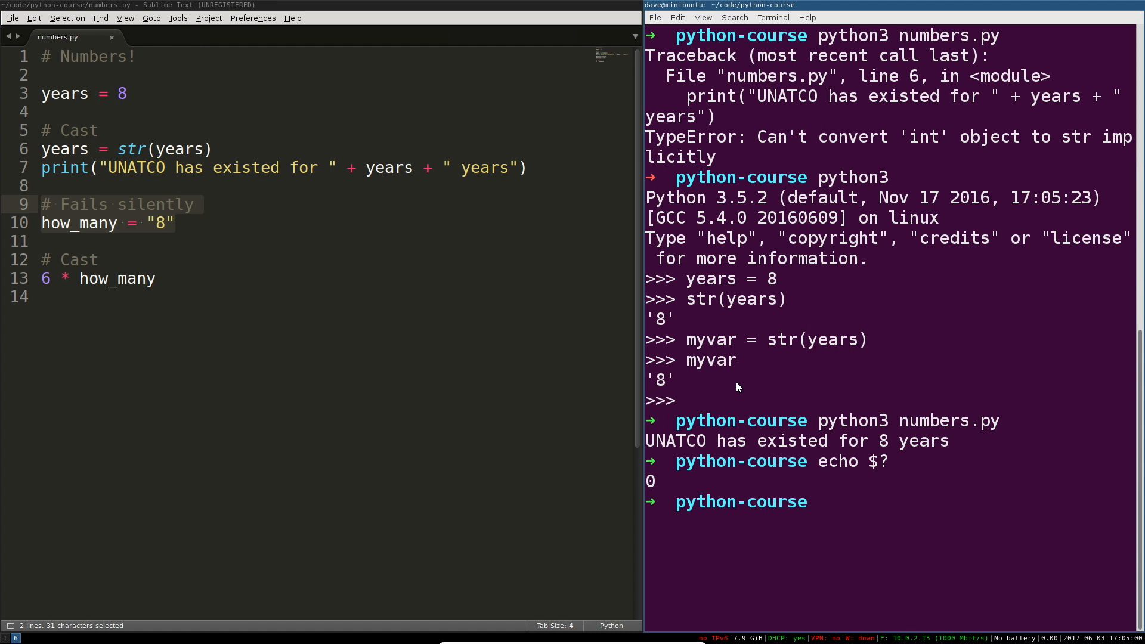
pyautogui.write('python3')
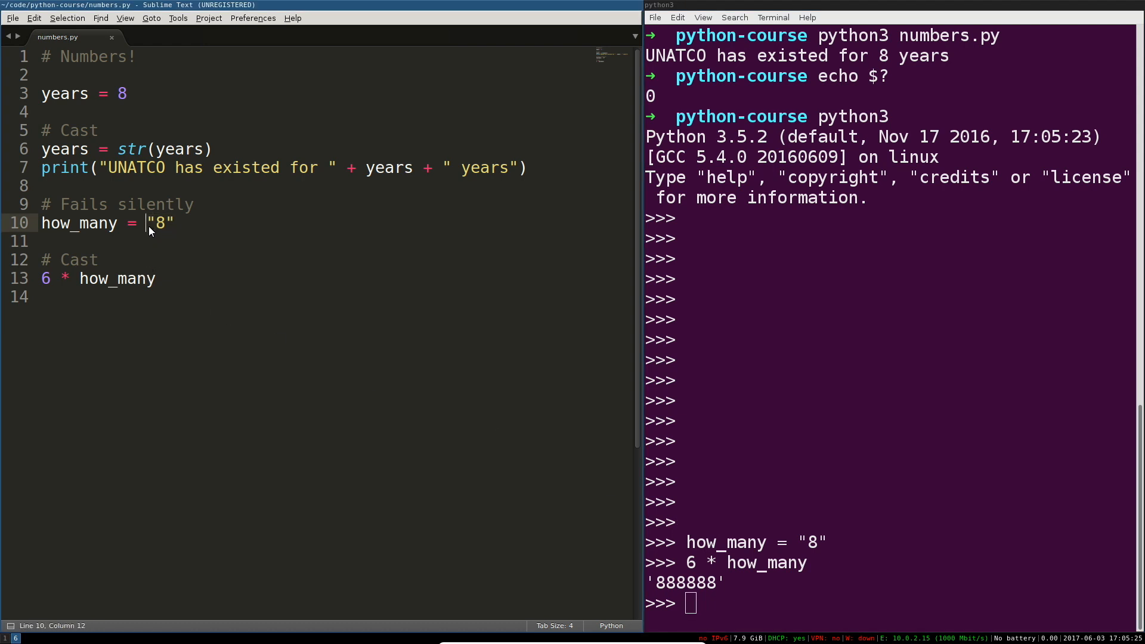
# Wrap "8" in int() on line 10 and highlight the how_many variable
pyautogui.write('int(')
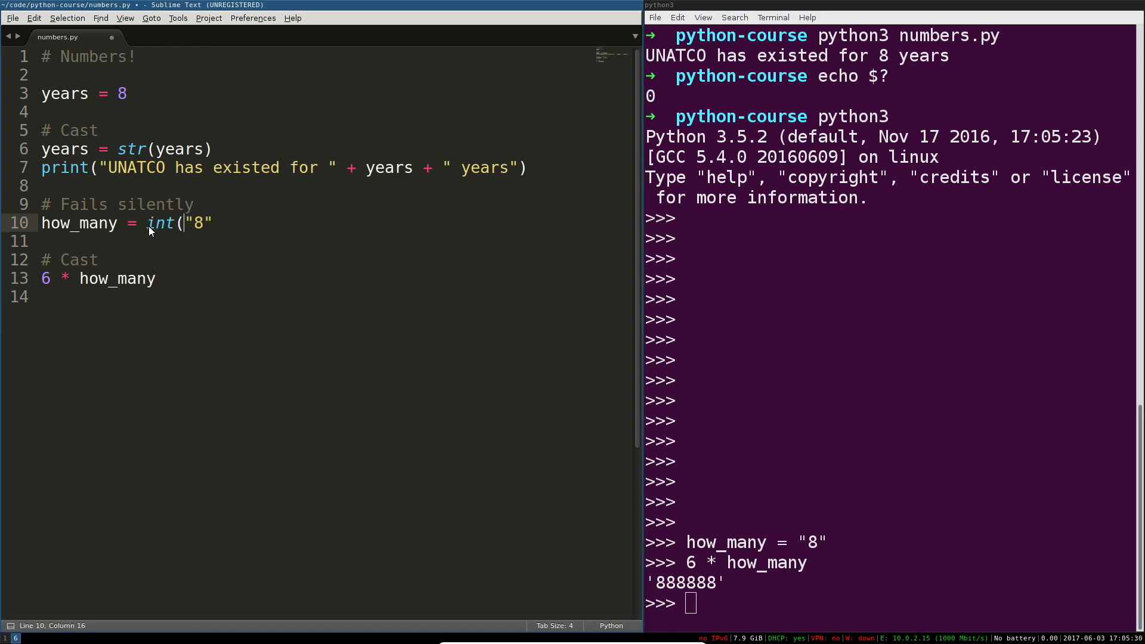
pyautogui.write(')')
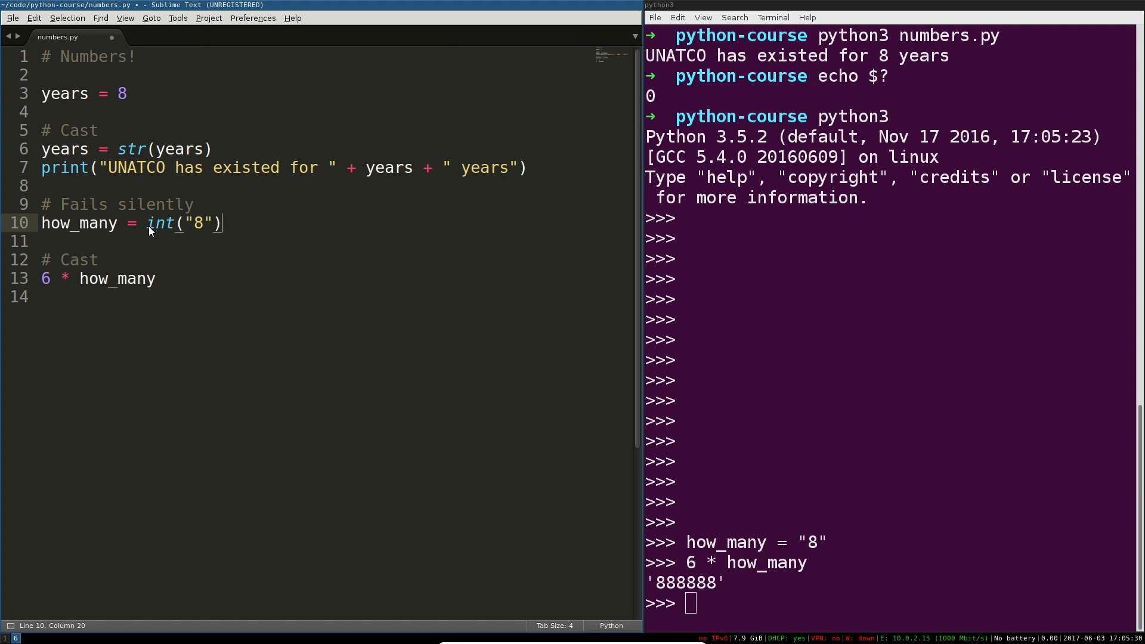
pyautogui.moveTo(288, 278)
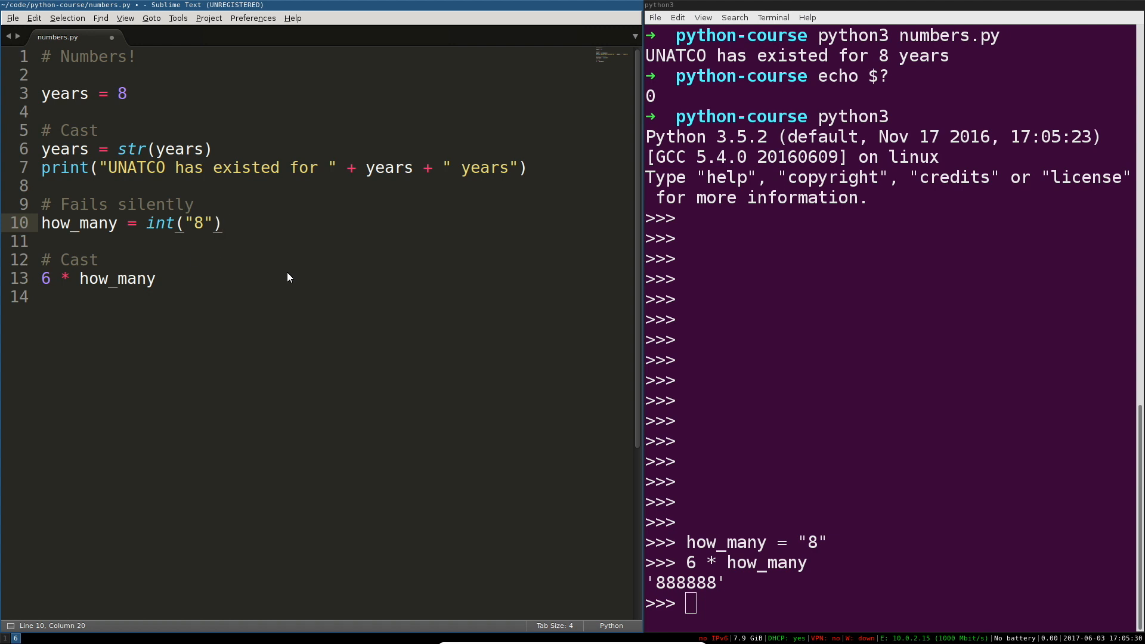
pyautogui.click(165, 222)
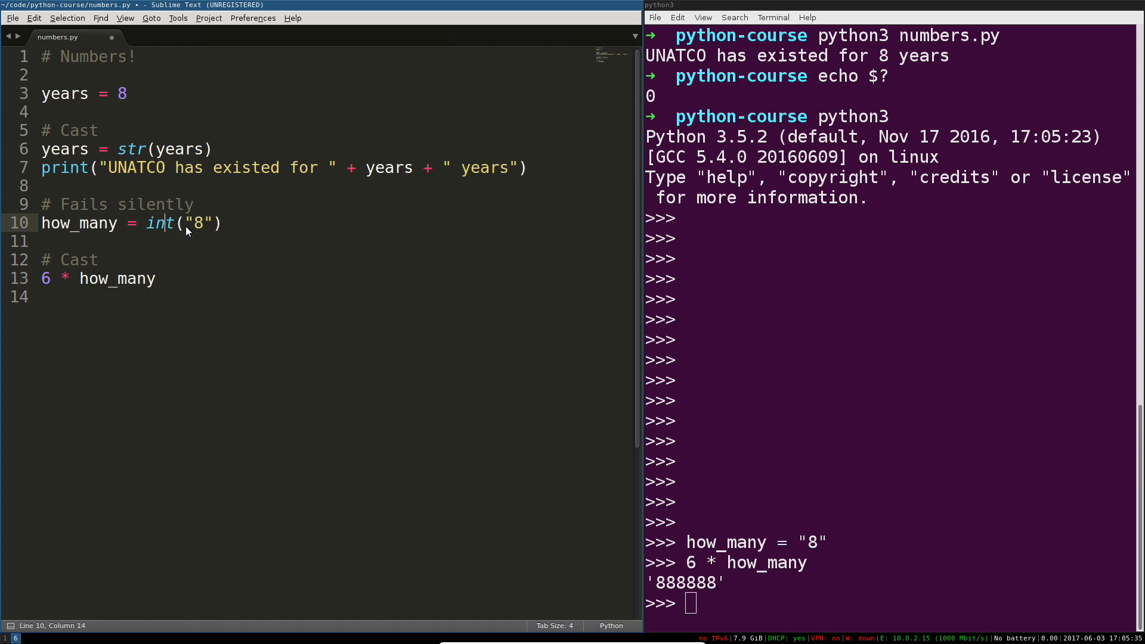
pyautogui.doubleClick(197, 223)
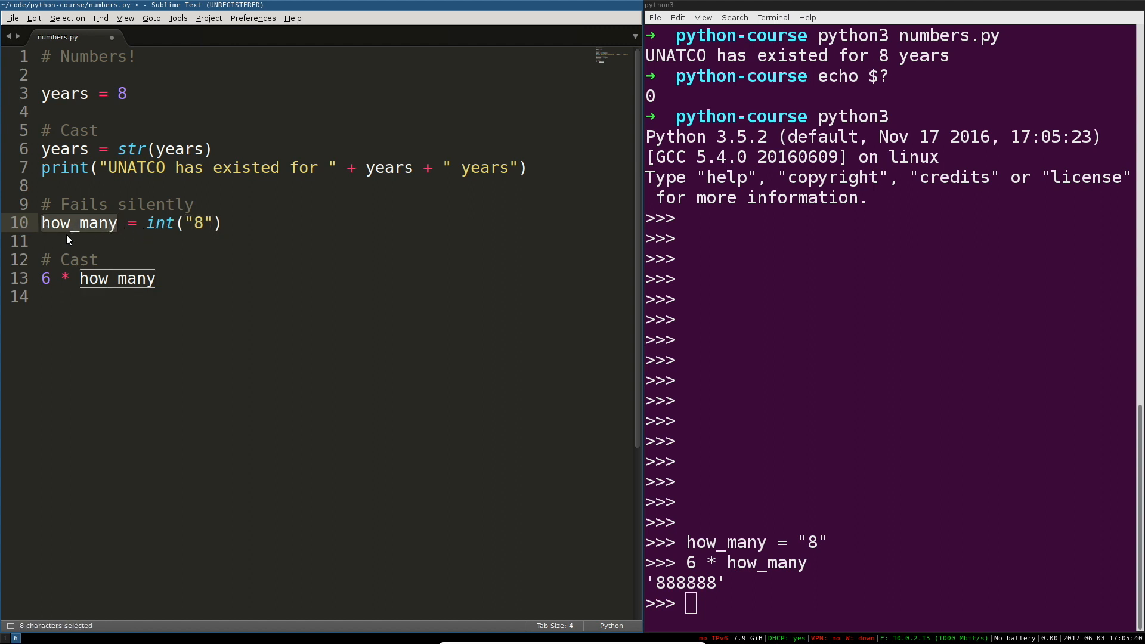
pyautogui.moveTo(120, 263)
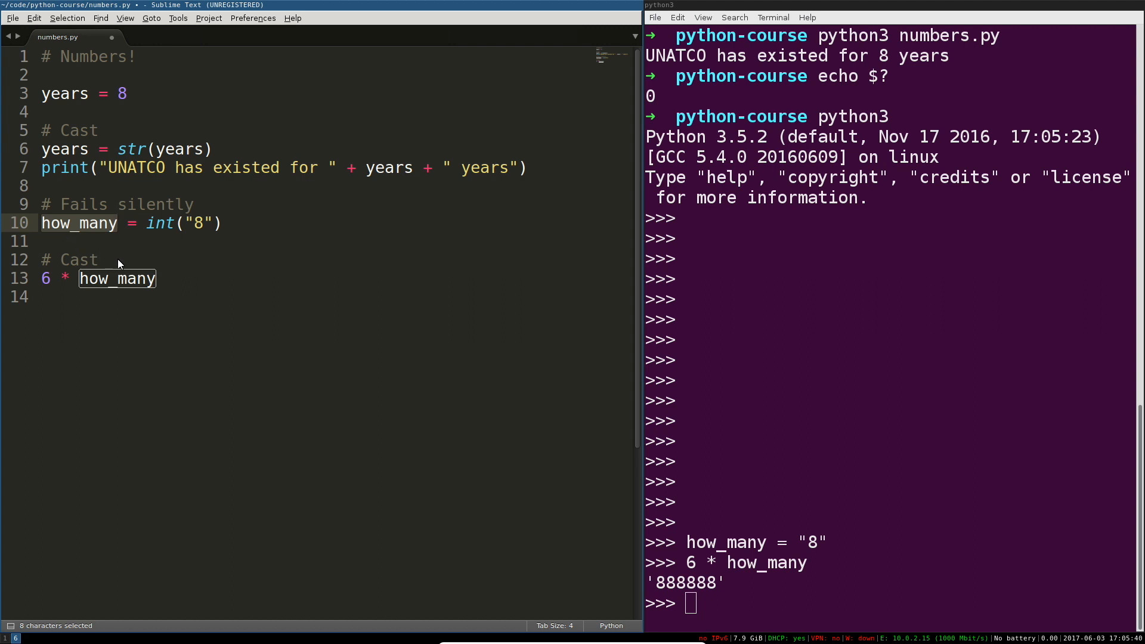
# Point out the years uses, the str cast on line 6, and the int cast on line 10
pyautogui.click(80, 222)
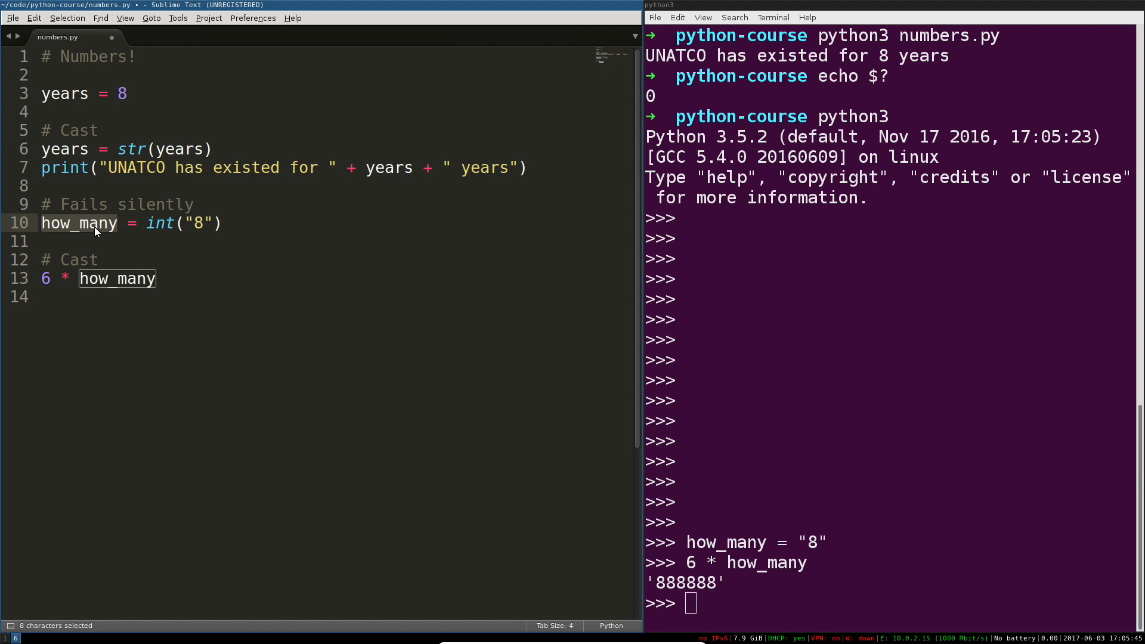
pyautogui.moveTo(82, 159)
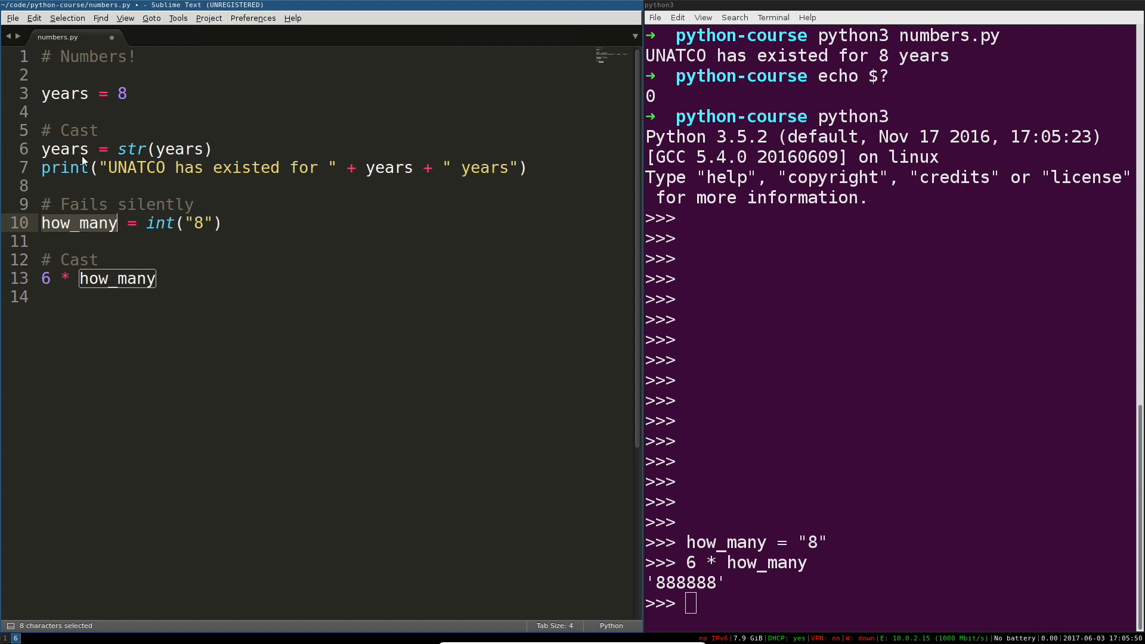
pyautogui.doubleClick(64, 94)
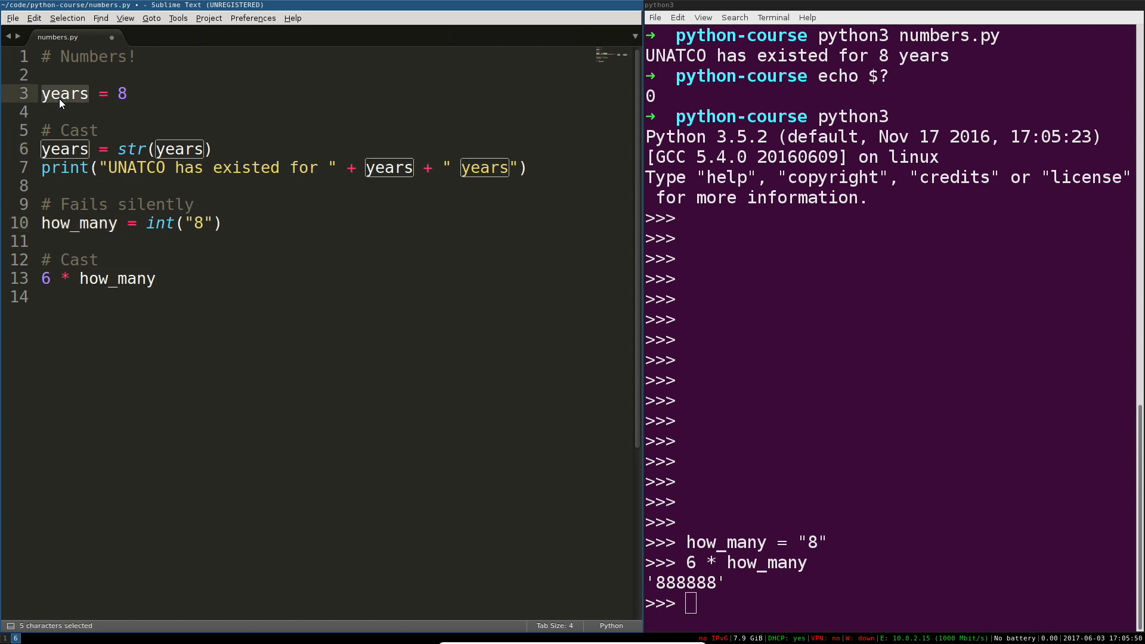
pyautogui.click(49, 149)
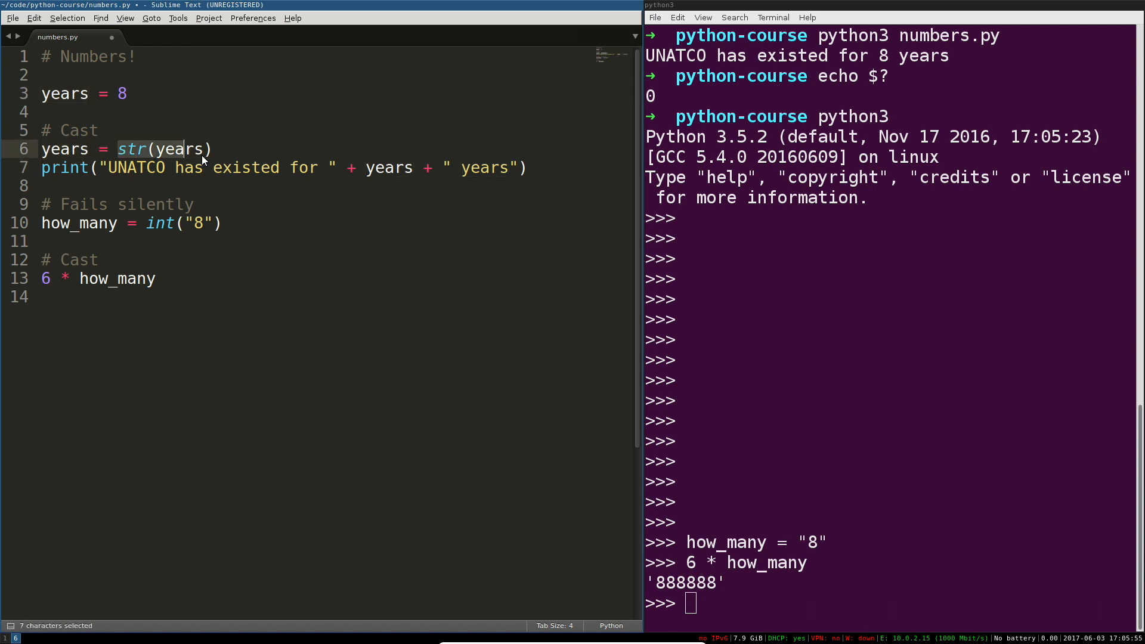
pyautogui.click(149, 223)
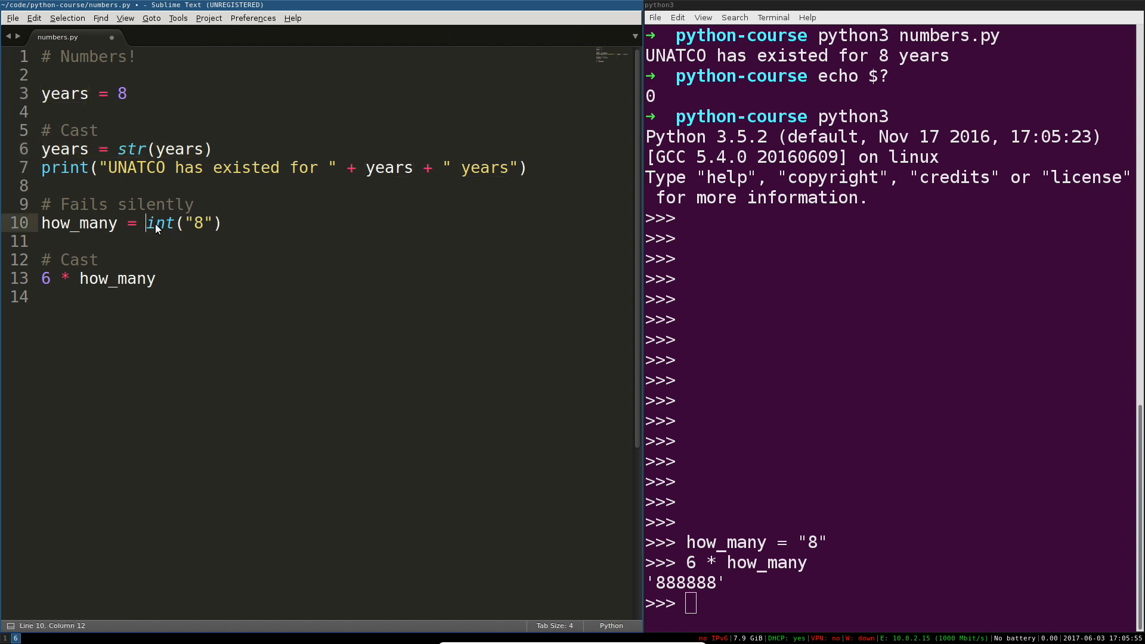
pyautogui.click(117, 93)
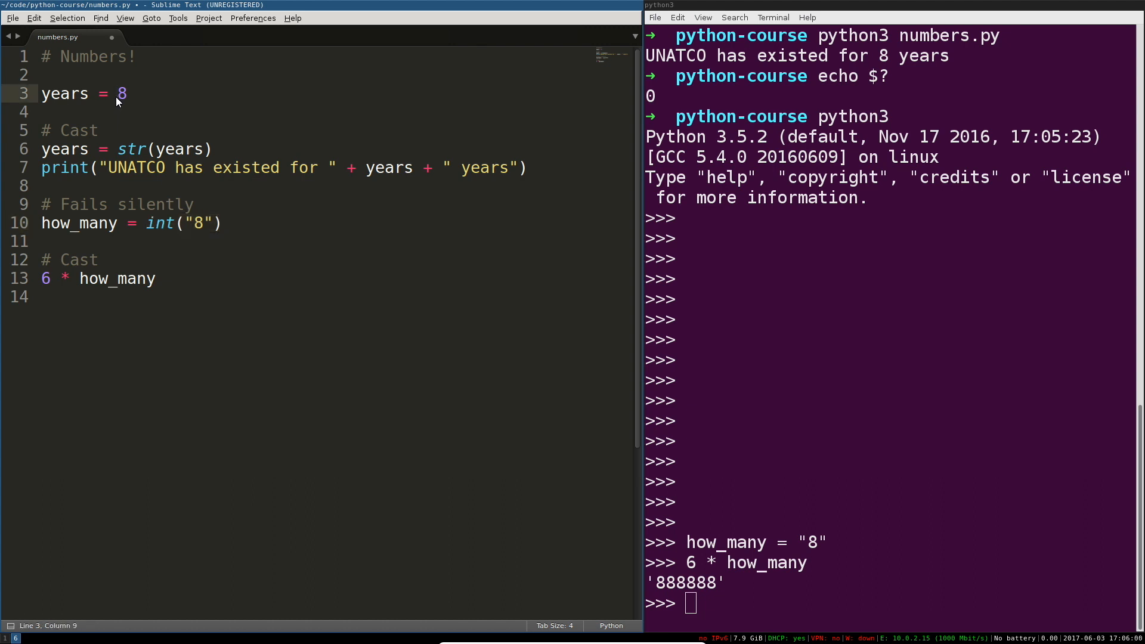
pyautogui.moveTo(42, 149); pyautogui.dragTo(41, 167)
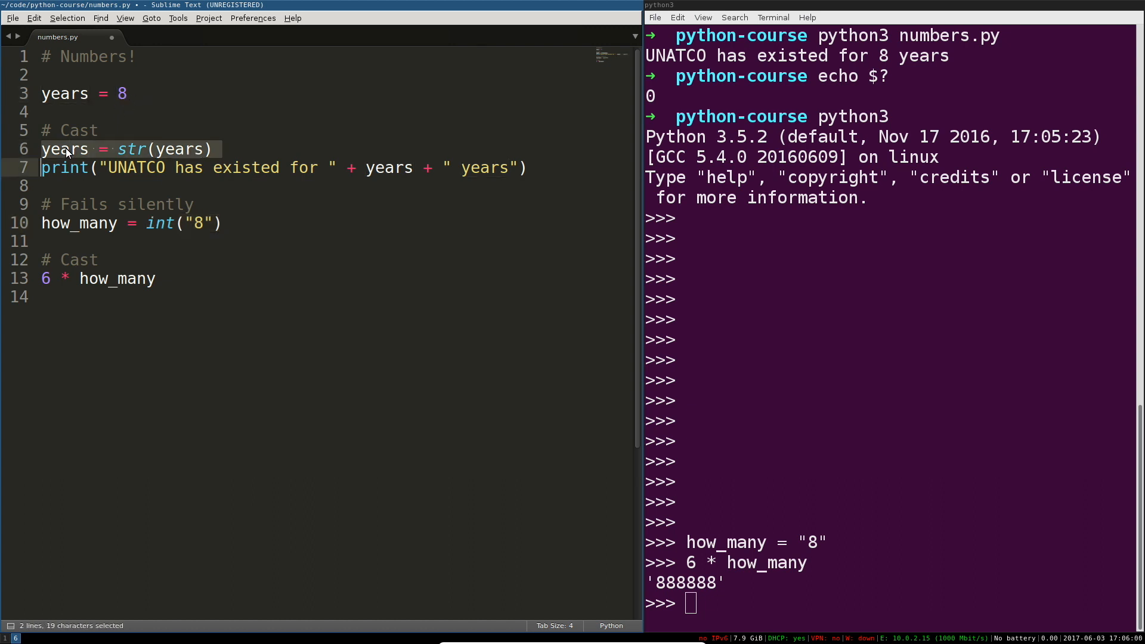
pyautogui.click(108, 241)
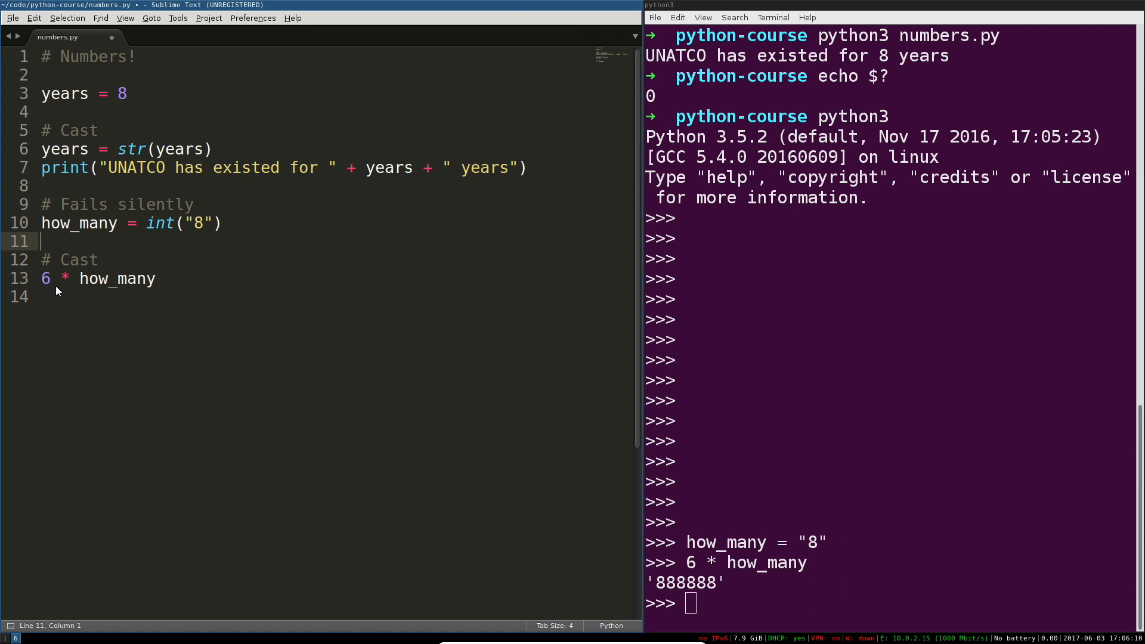
# Add print(how_many) to numbers.py, save, run python3 numbers.py, and select code for print(6 * how_many)
pyautogui.write('prin')
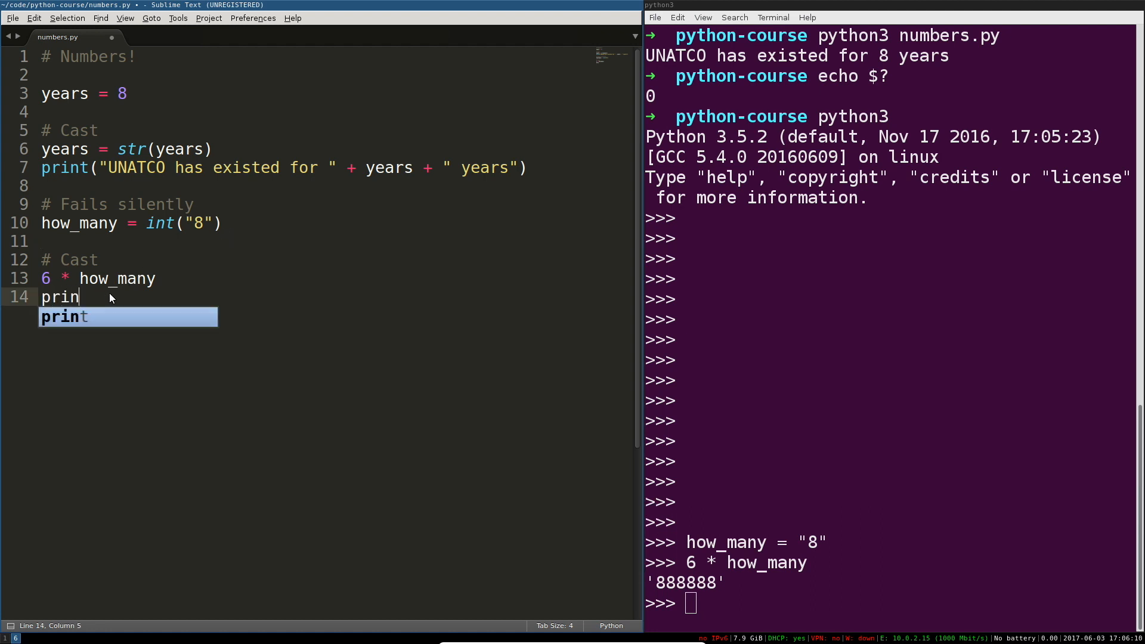
pyautogui.write('t(how_many')
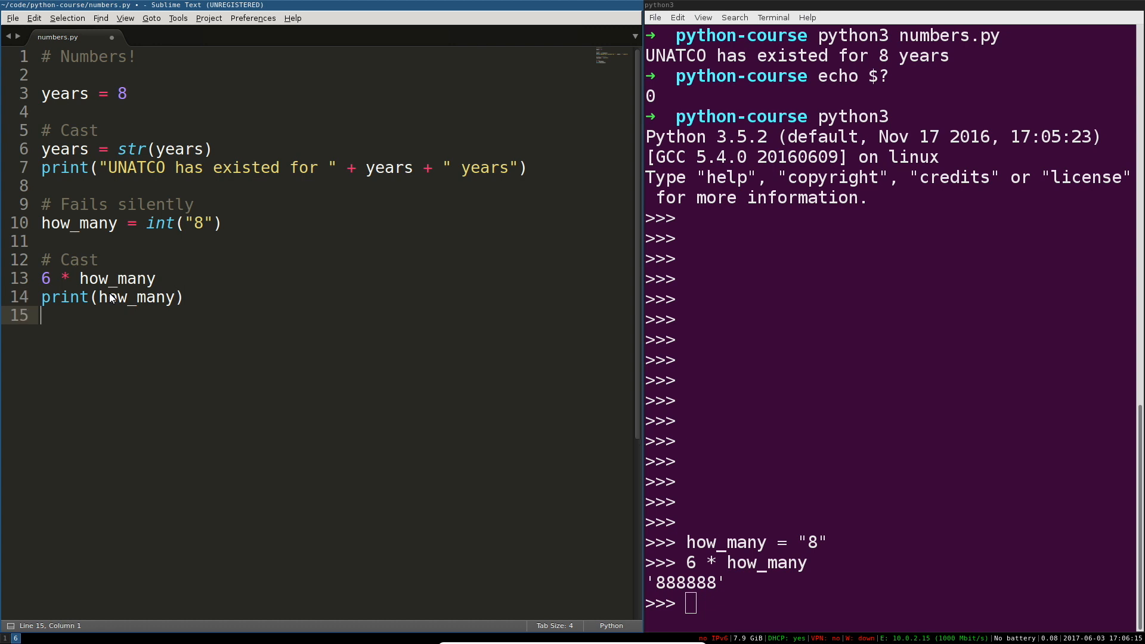
pyautogui.press('ctrl+s')
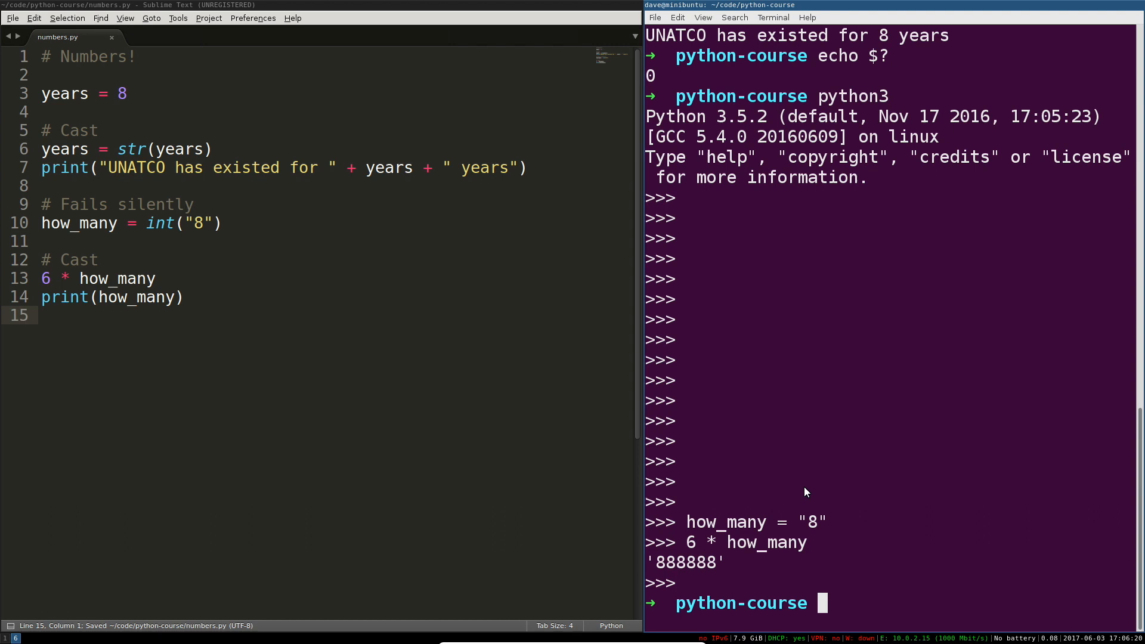
pyautogui.write('python3 numbers.py')
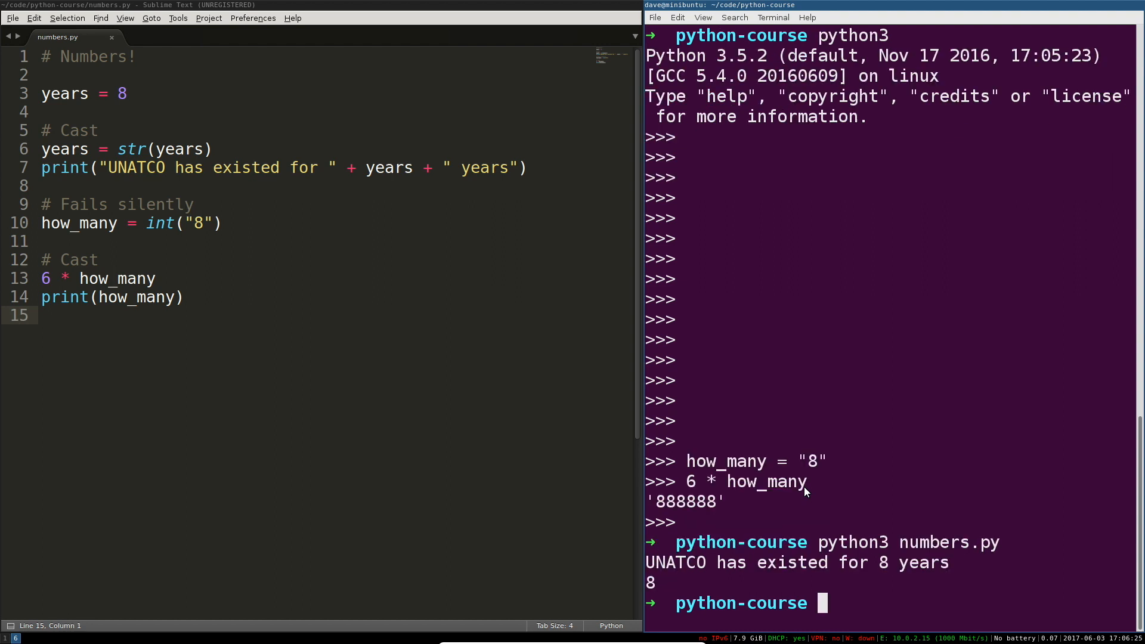
pyautogui.doubleClick(116, 278)
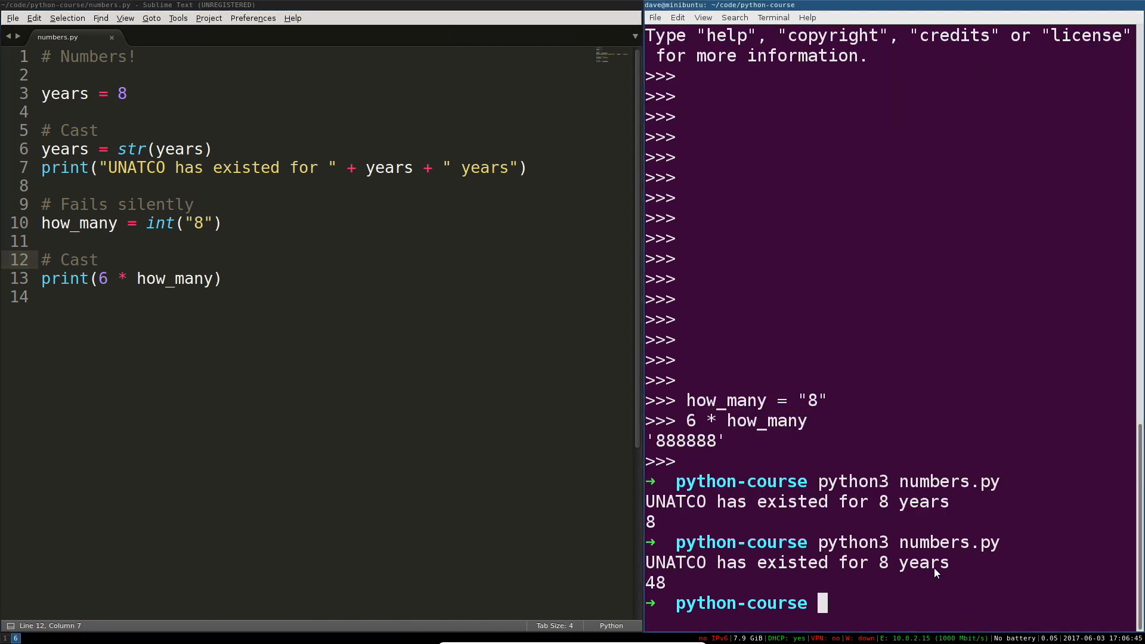
pyautogui.moveTo(665, 591)
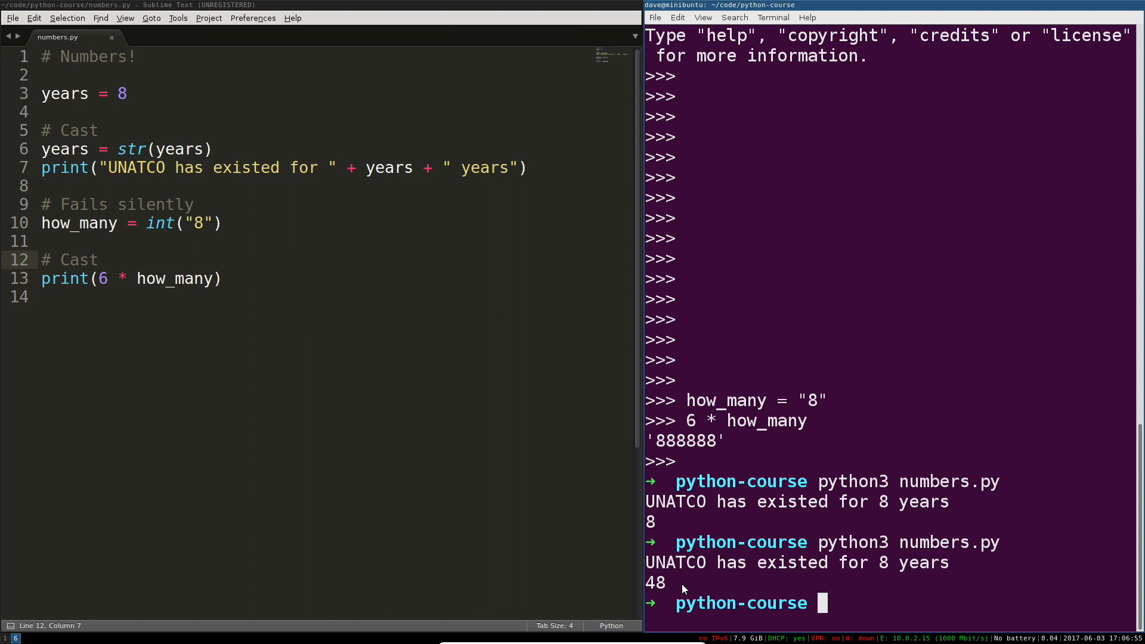
pyautogui.moveTo(97, 278); pyautogui.dragTo(128, 279)
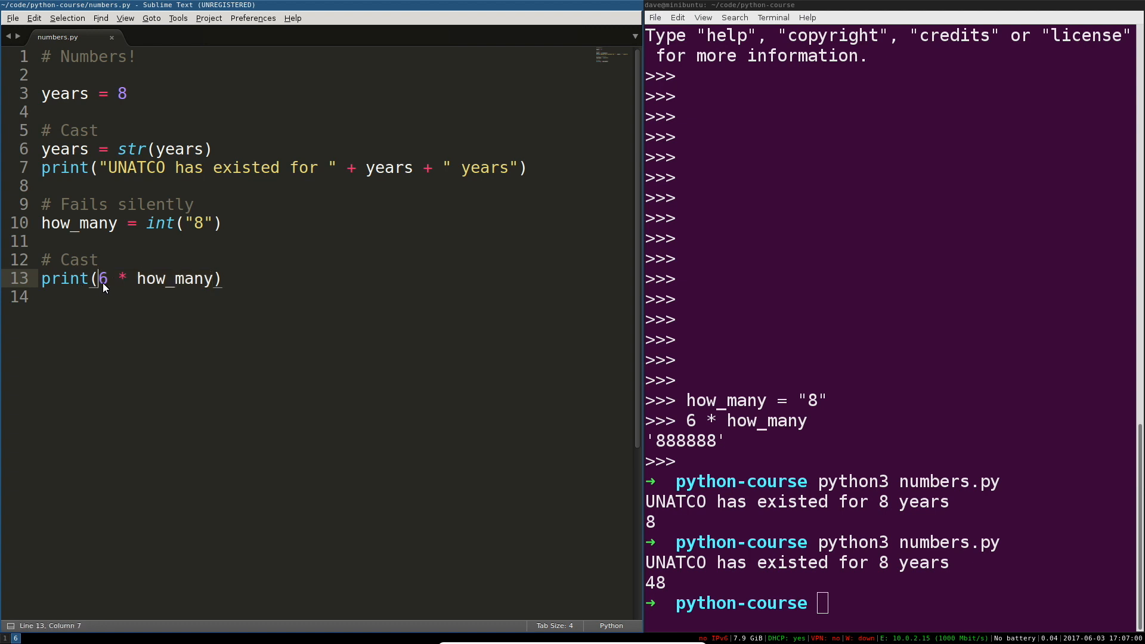
pyautogui.moveTo(98, 279); pyautogui.dragTo(214, 279)
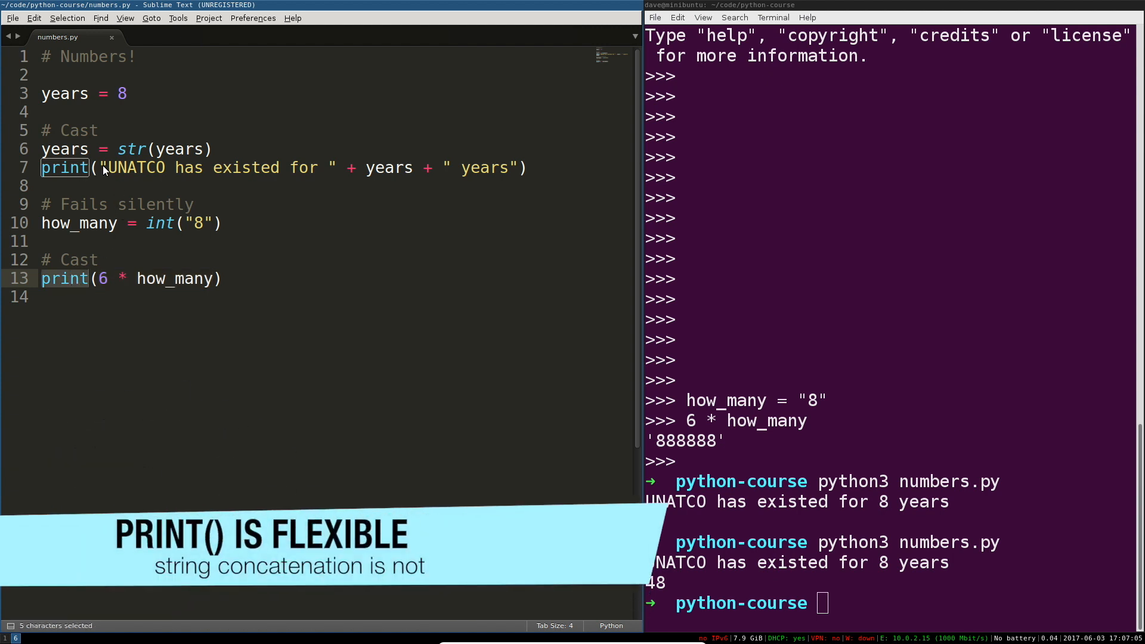
pyautogui.moveTo(100, 285)
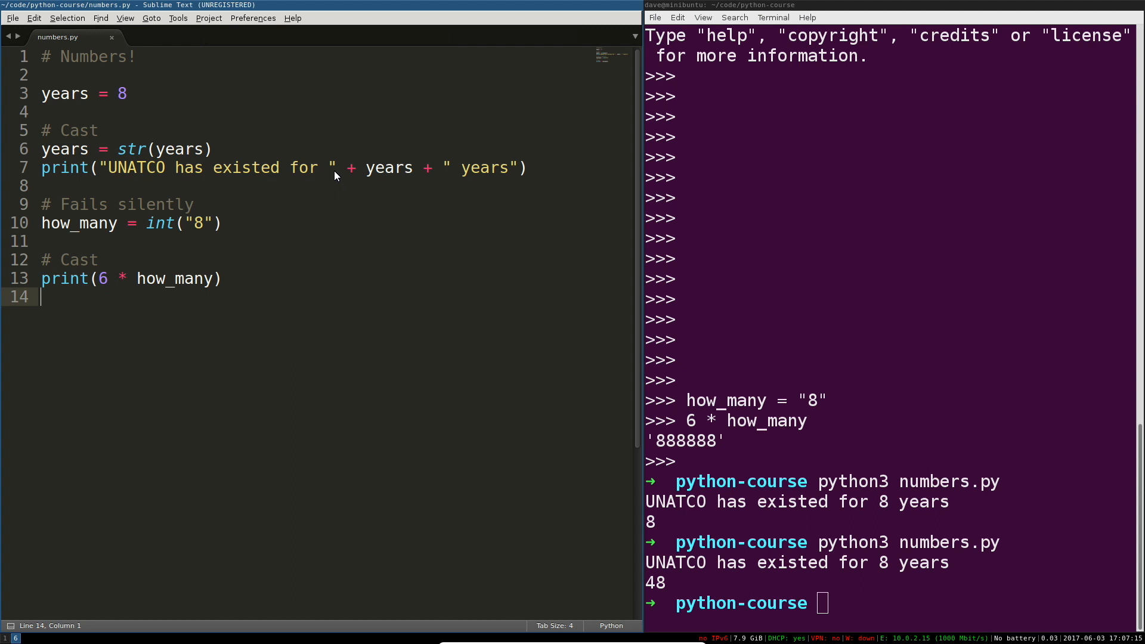
pyautogui.doubleClick(427, 169)
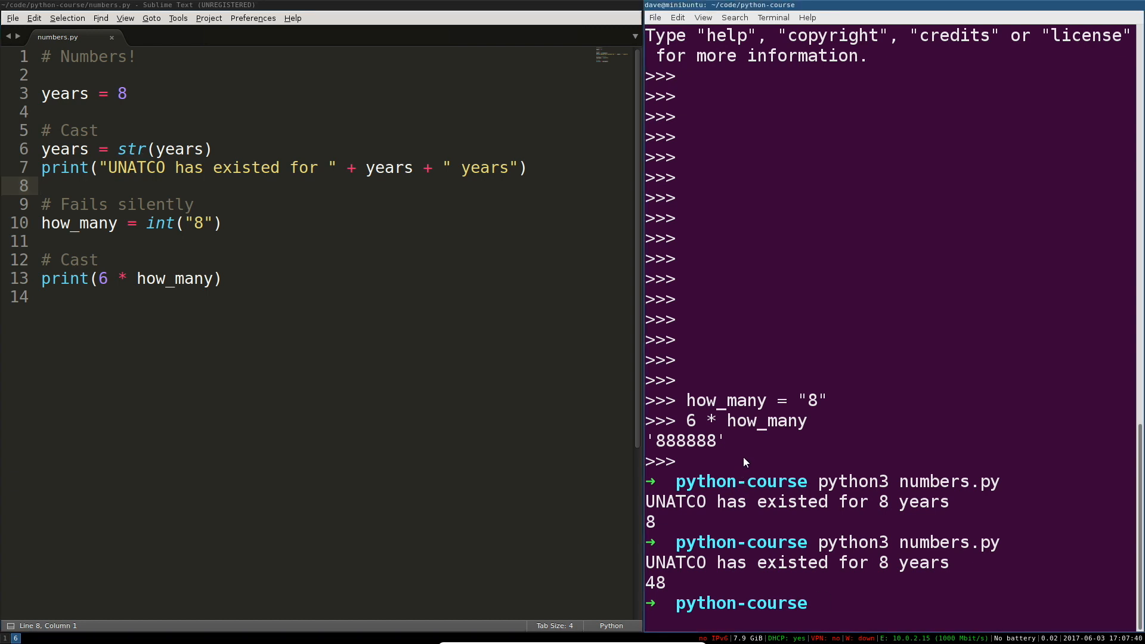
pyautogui.moveTo(905, 469)
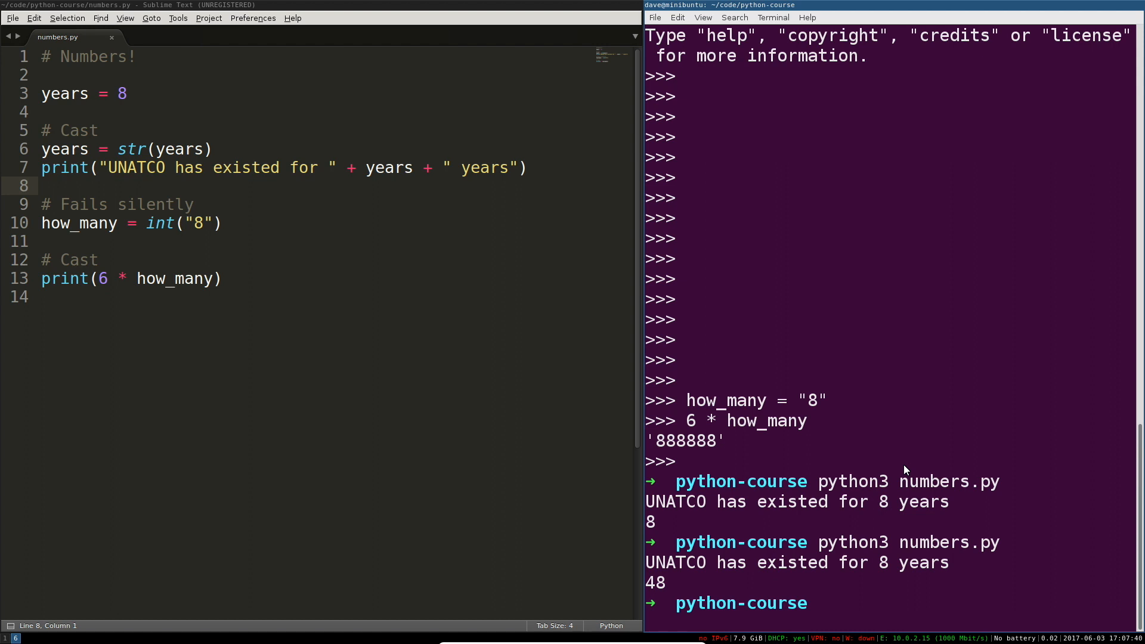